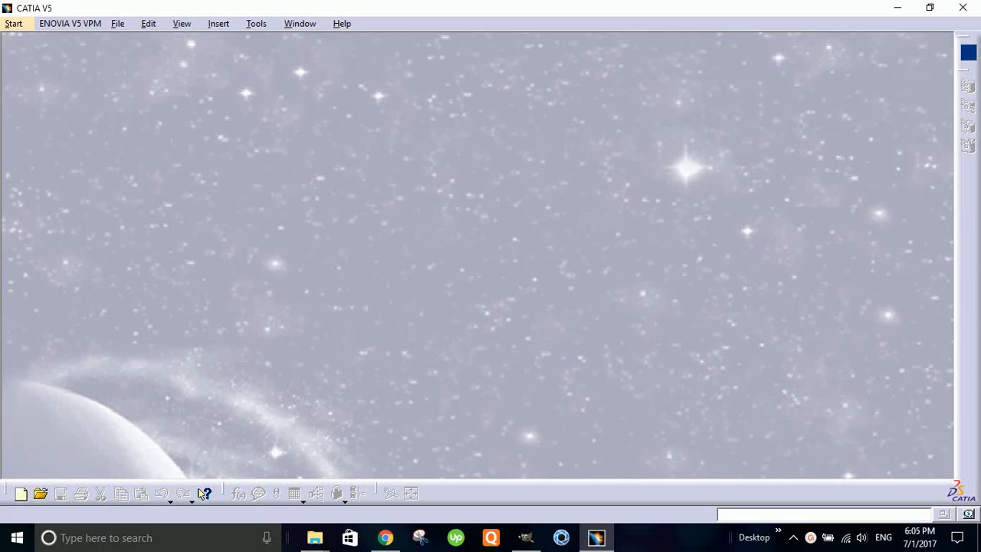
mouse_move(137, 142)
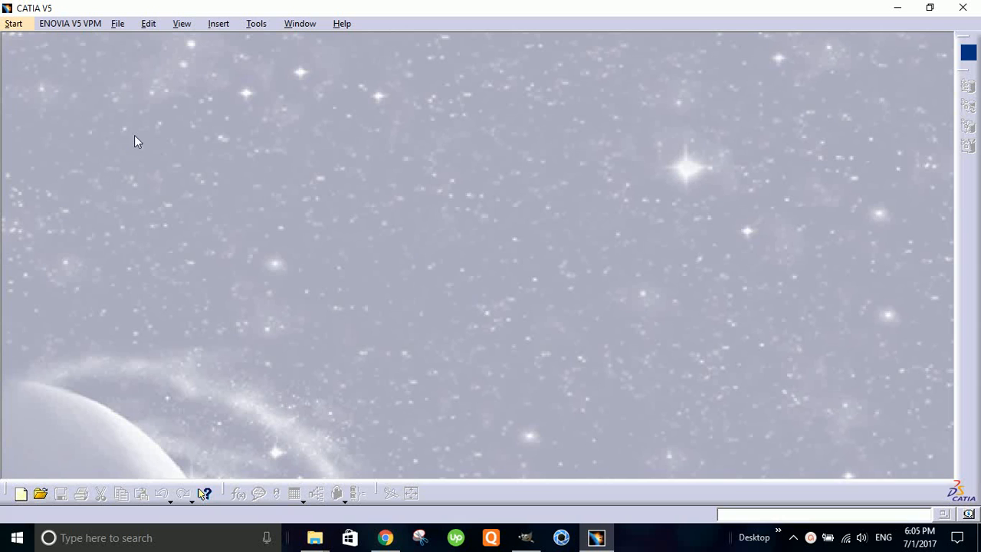
Start a new Part Design document from Start > Mechanical Design, prompting for the part name Part1.
click(14, 23)
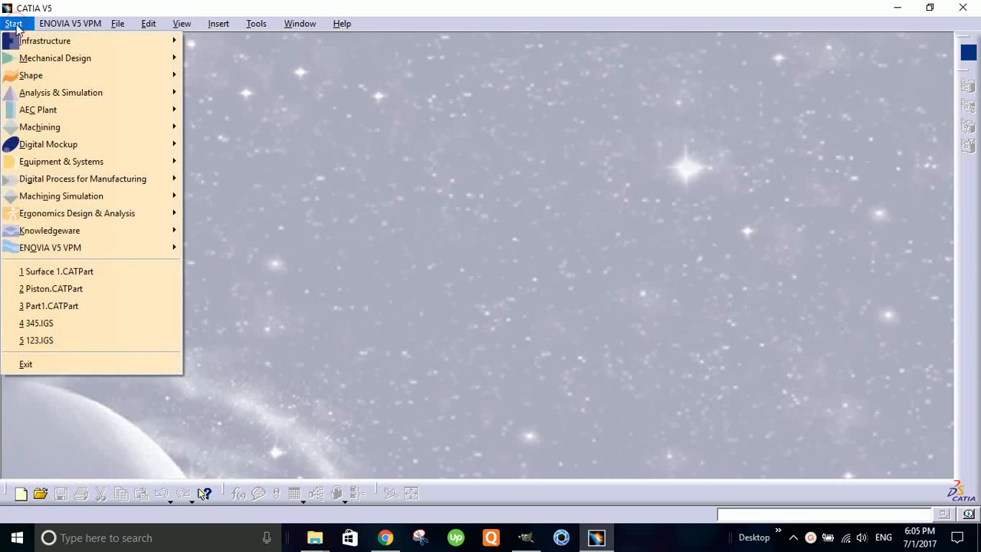
mouse_move(54, 58)
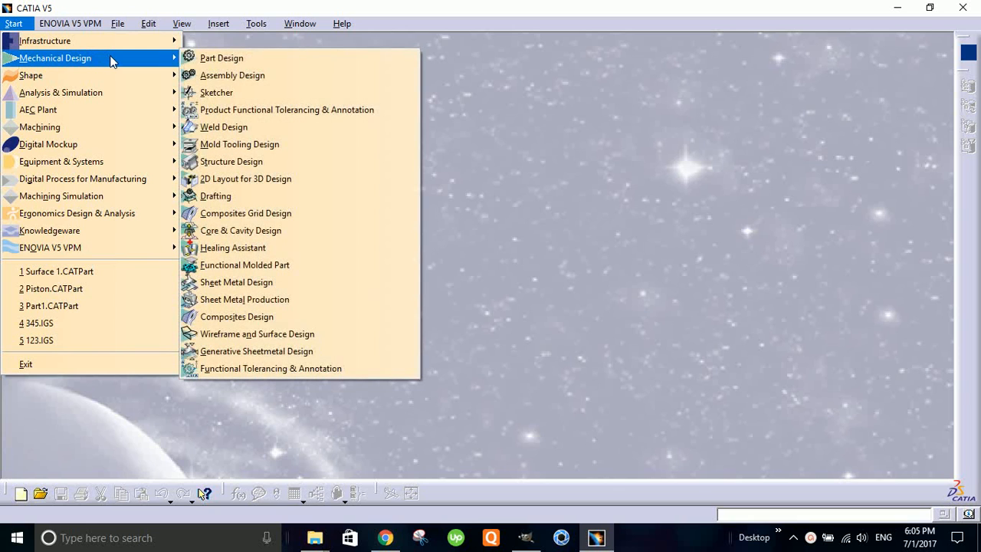
click(222, 57)
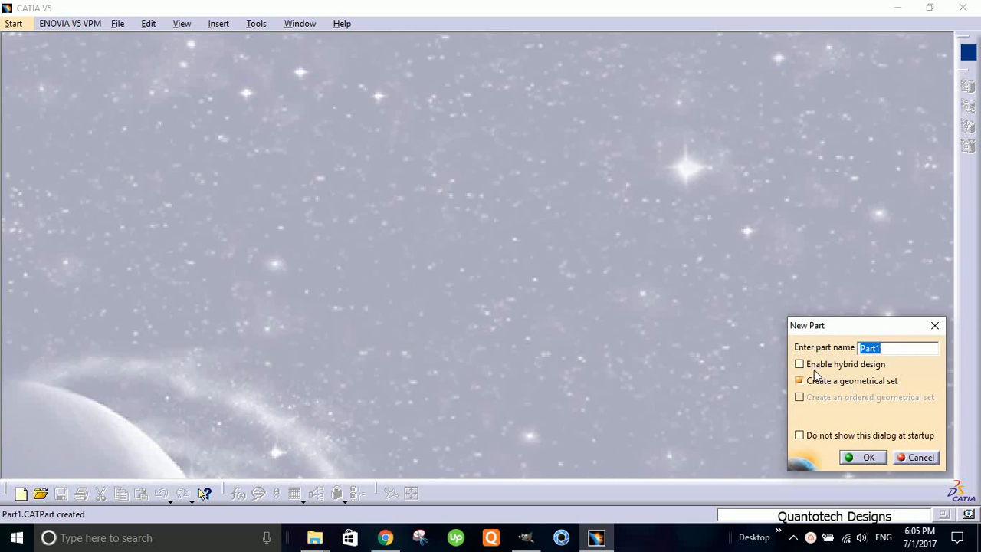
mouse_move(820, 387)
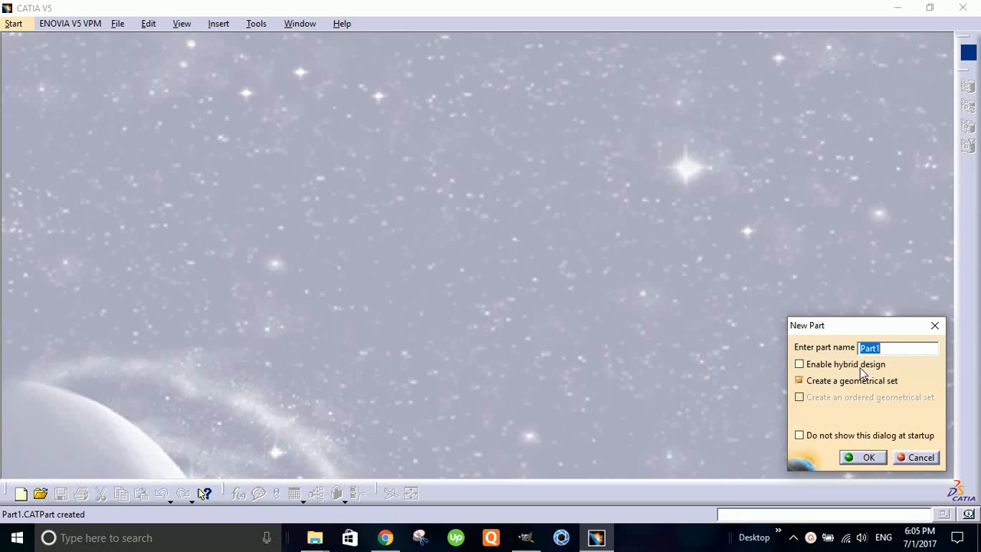
mouse_move(852, 380)
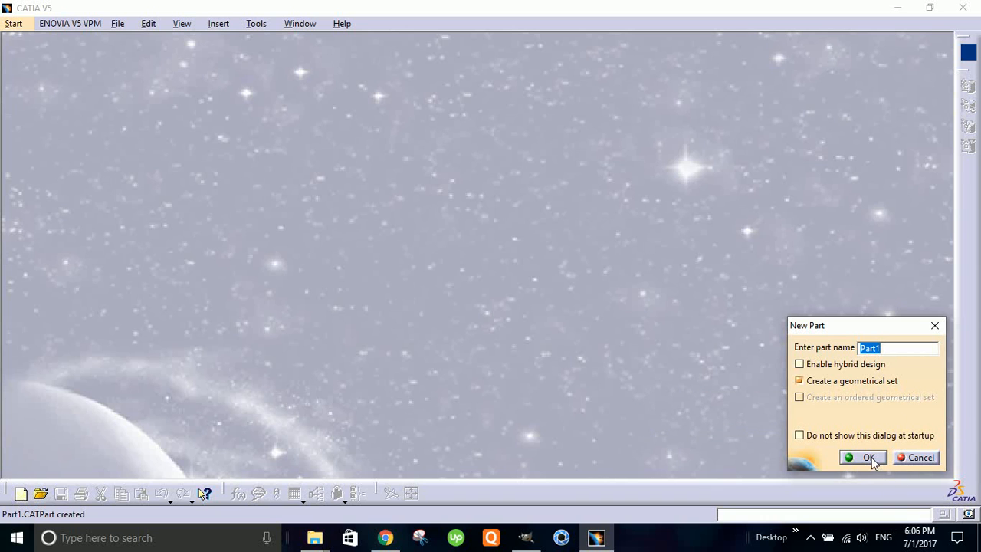
click(863, 458)
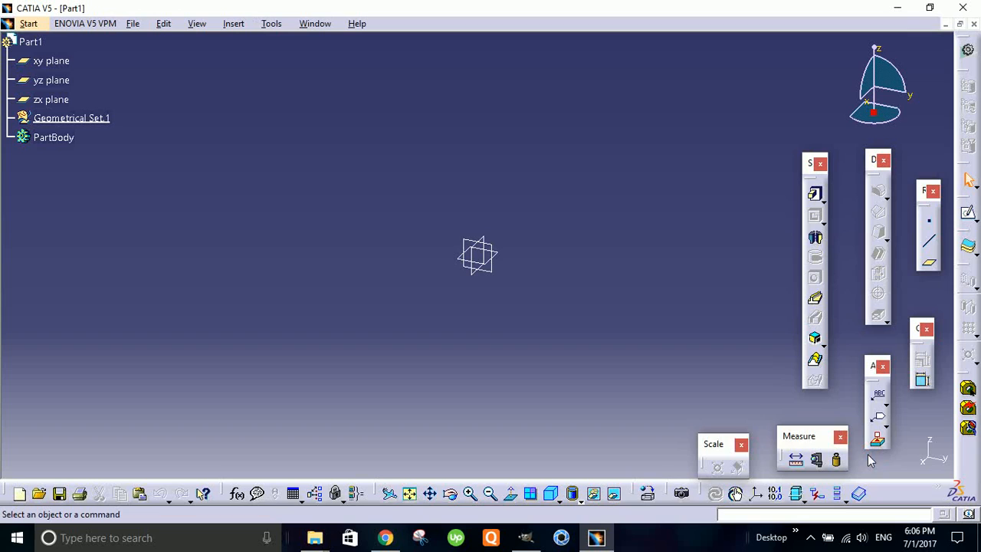
mouse_move(535, 184)
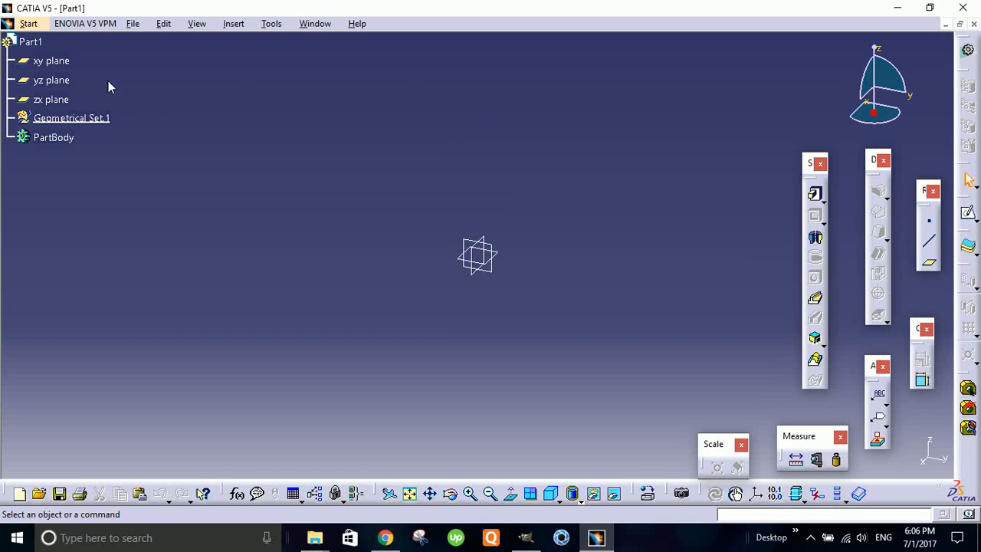
click(71, 118)
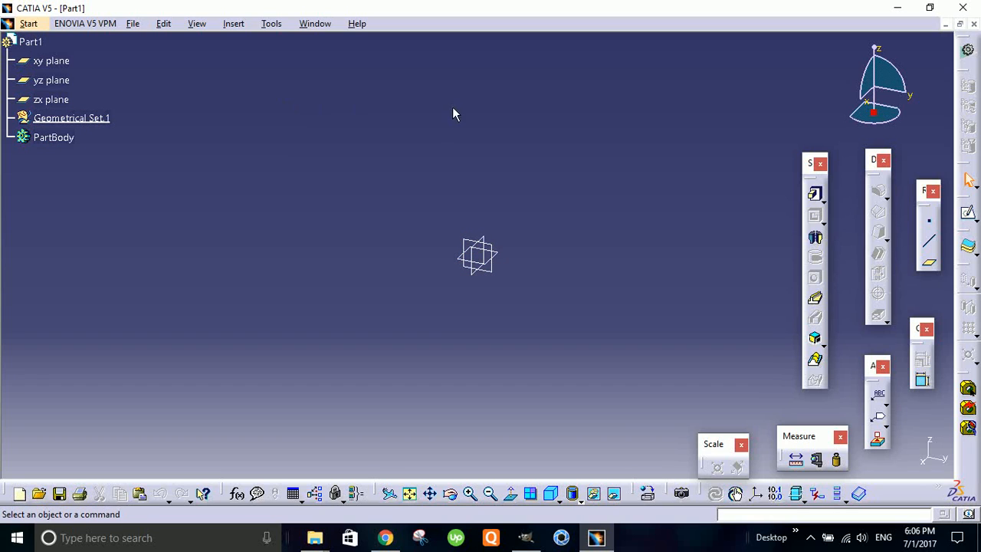
mouse_move(171, 62)
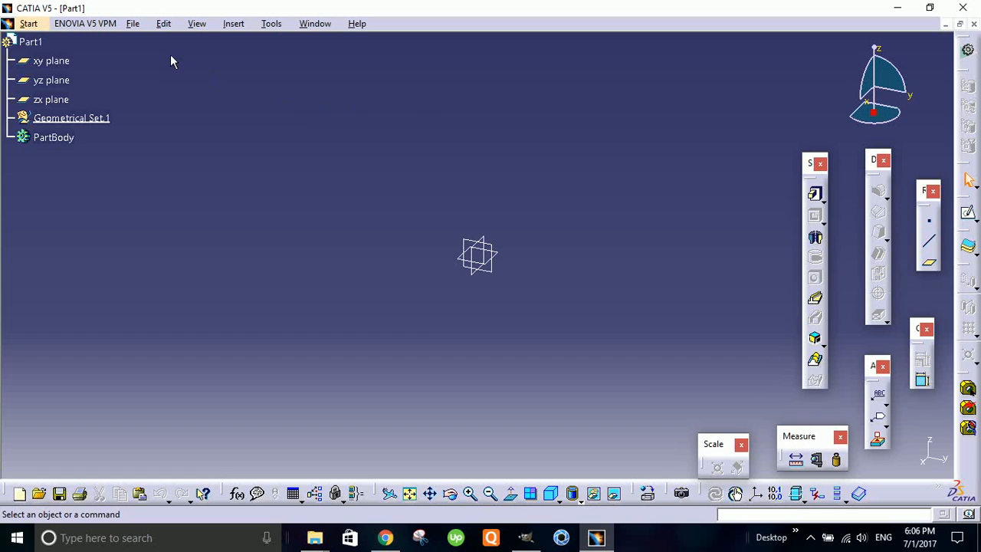
mouse_move(799, 163)
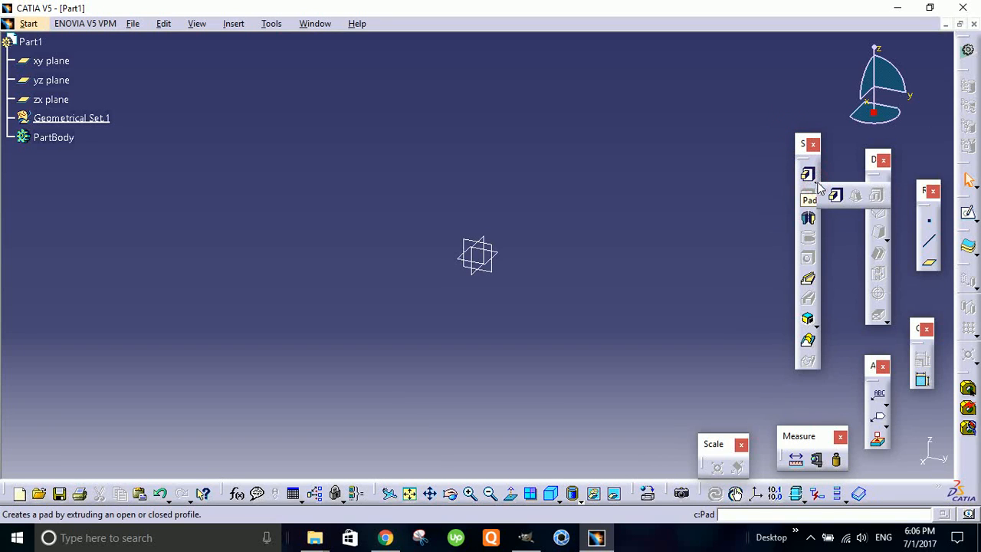
mouse_move(835, 198)
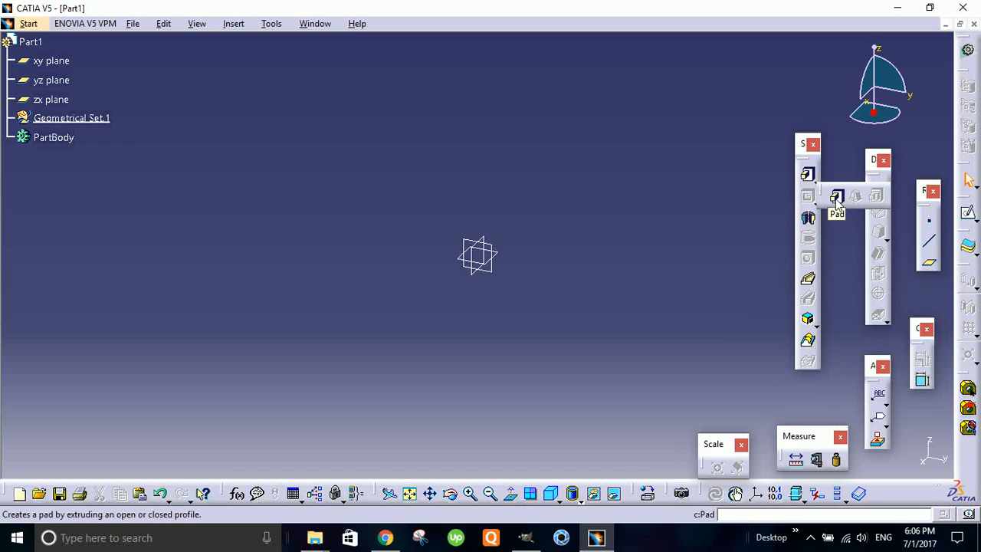
mouse_move(839, 206)
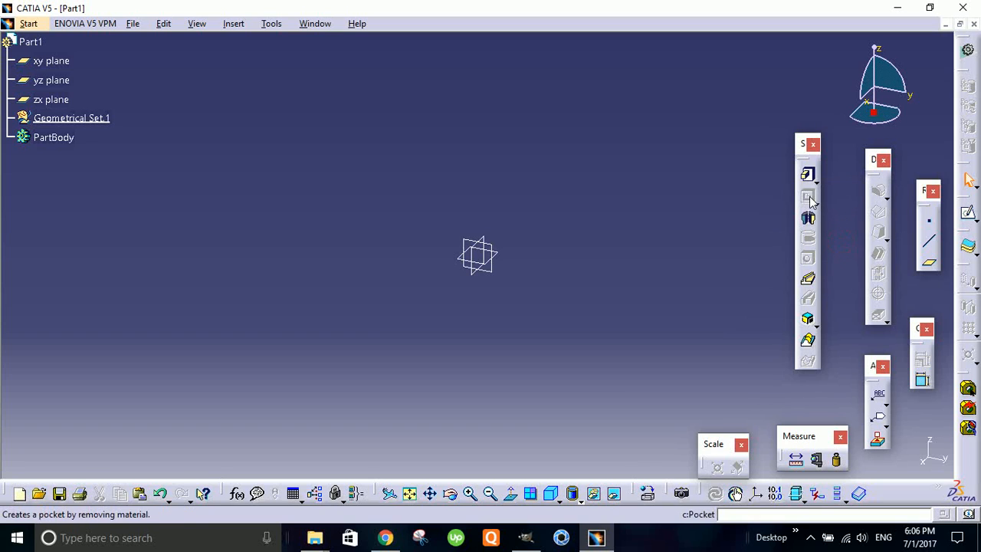
mouse_move(808, 197)
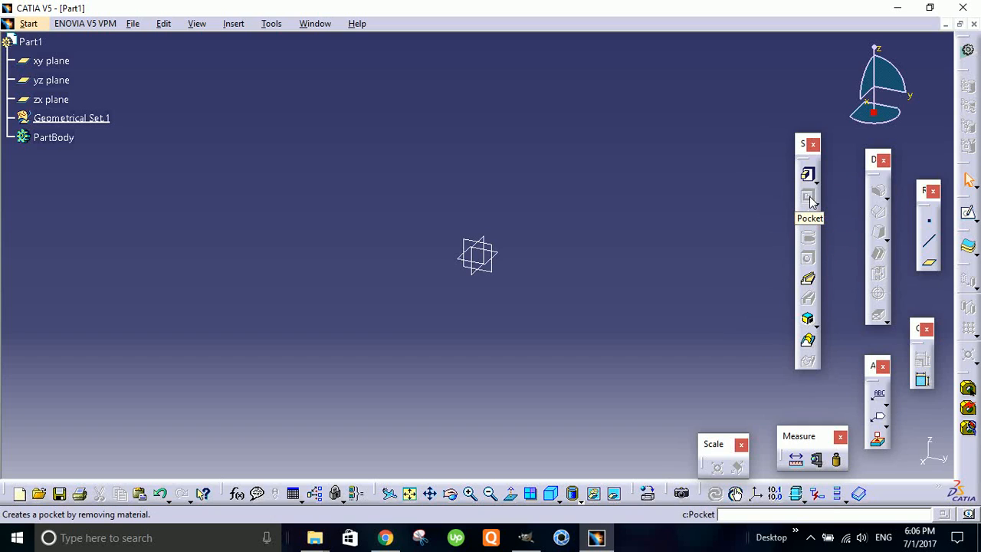
mouse_move(797, 209)
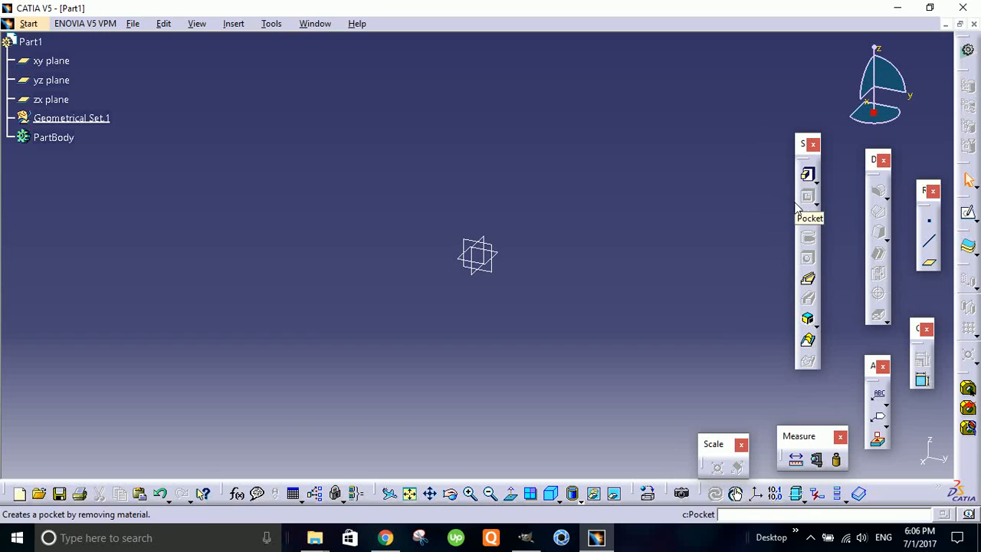
mouse_move(807, 220)
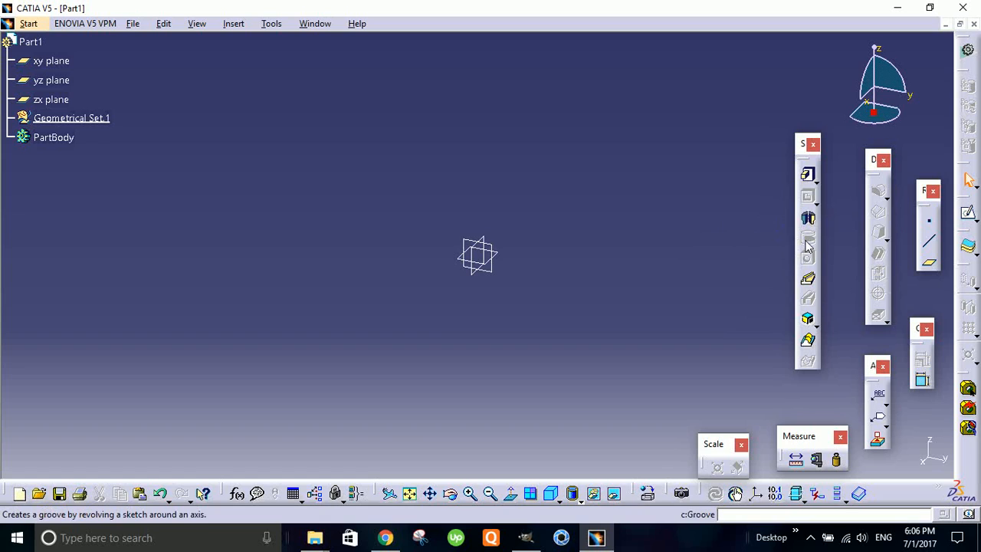
mouse_move(806, 241)
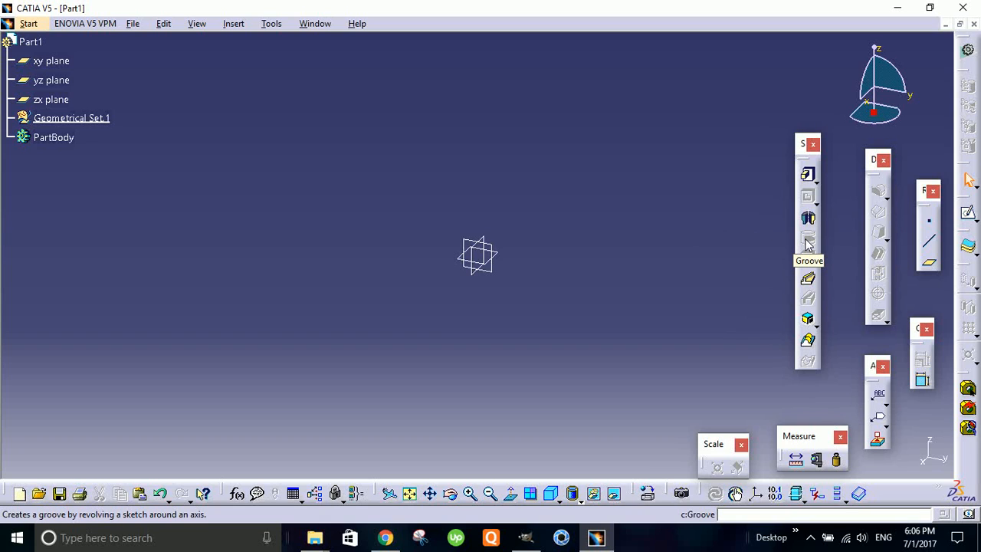
mouse_move(797, 252)
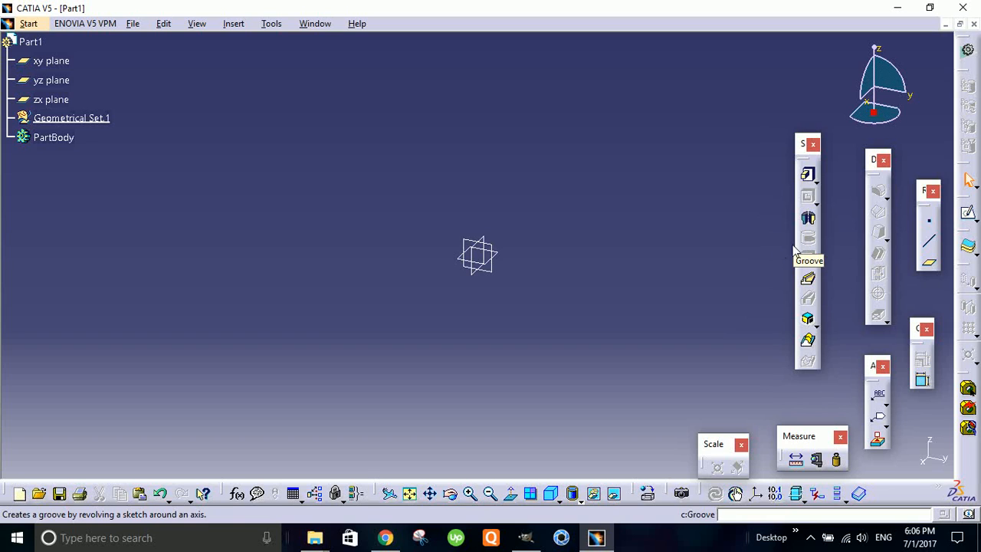
mouse_move(807, 258)
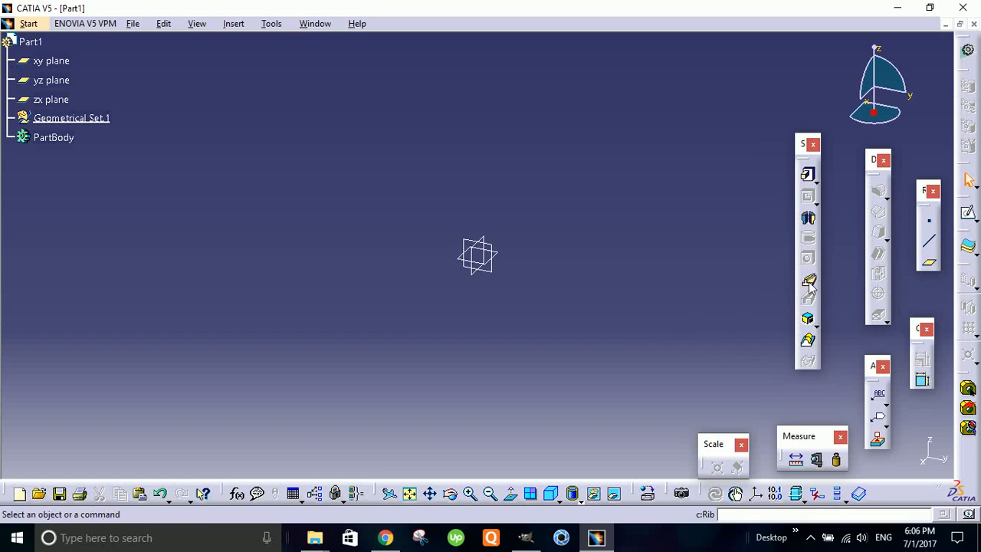
mouse_move(807, 282)
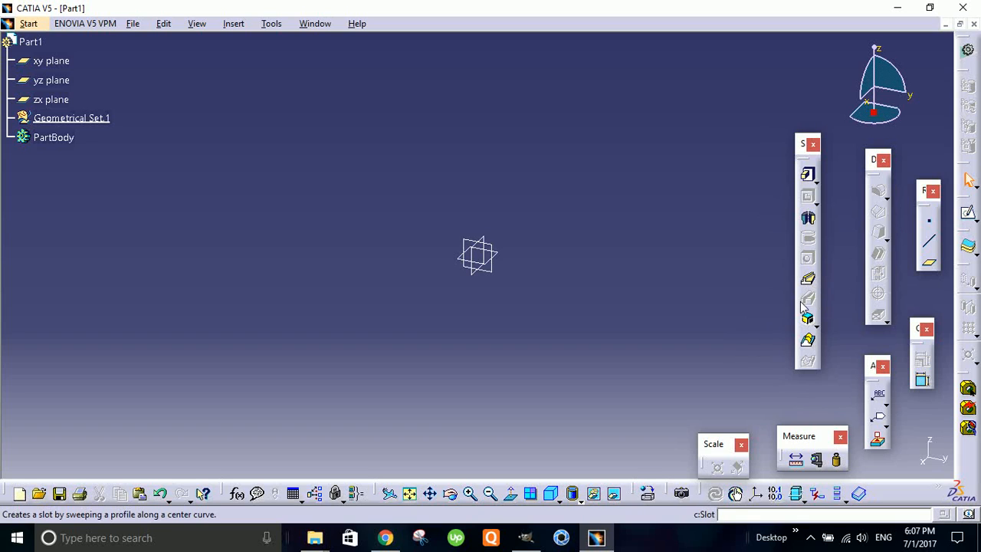
mouse_move(808, 299)
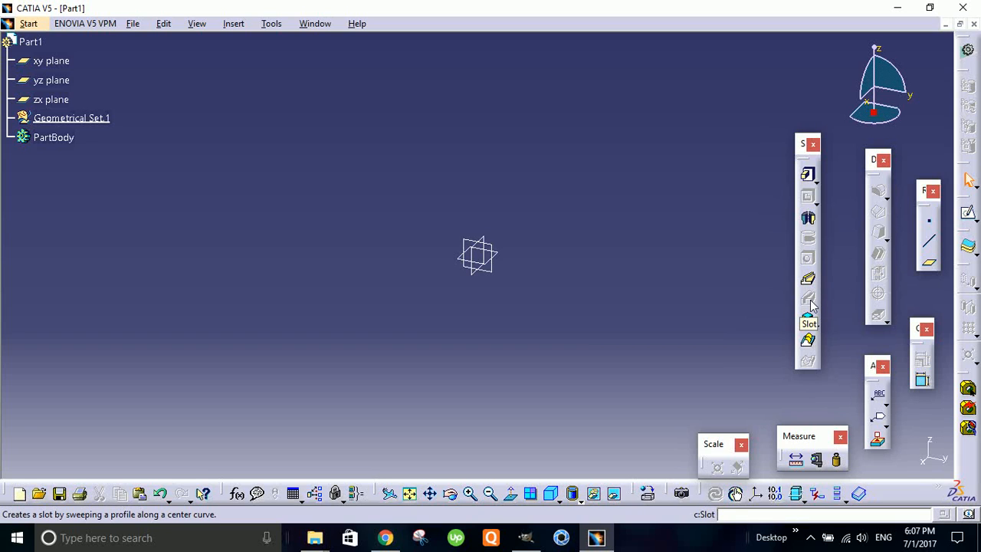
mouse_move(780, 331)
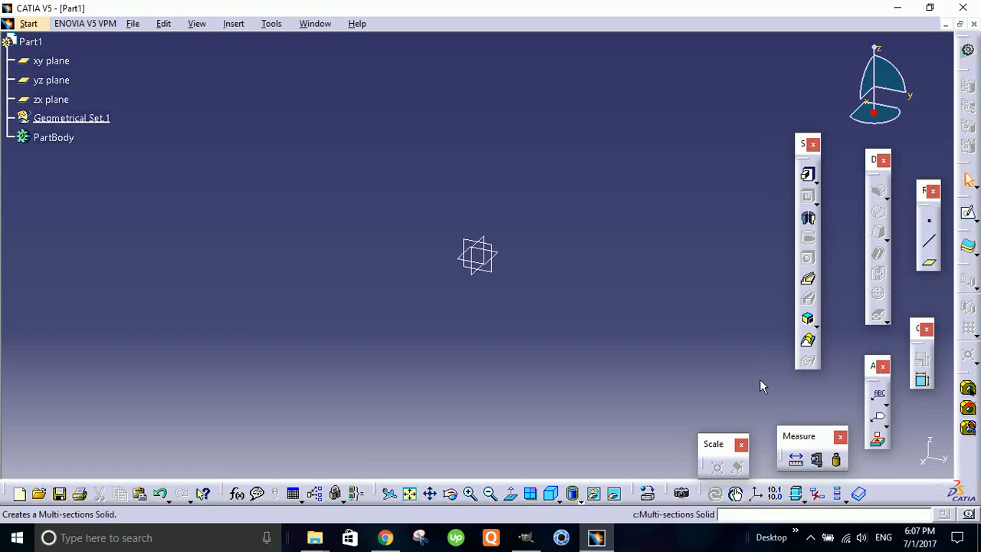
mouse_move(808, 342)
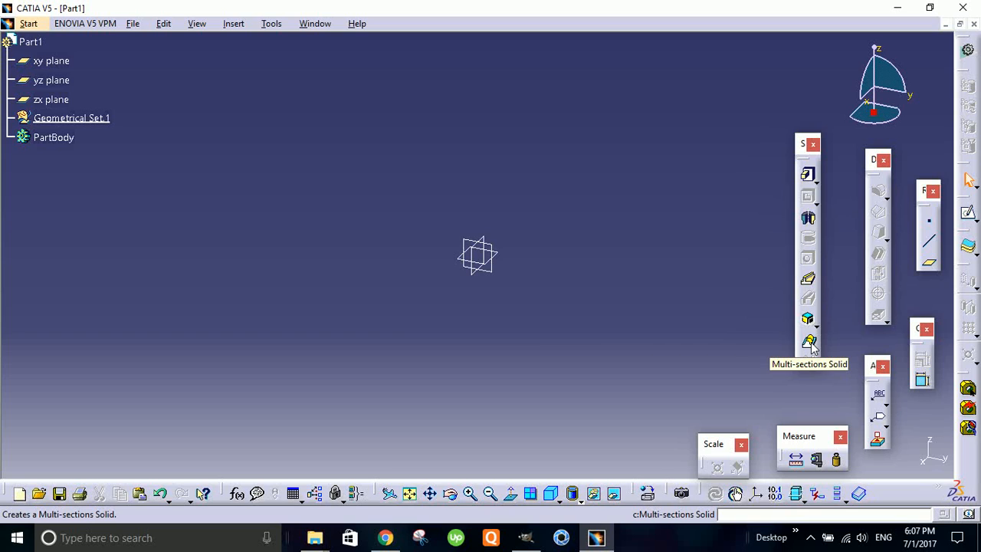
mouse_move(719, 355)
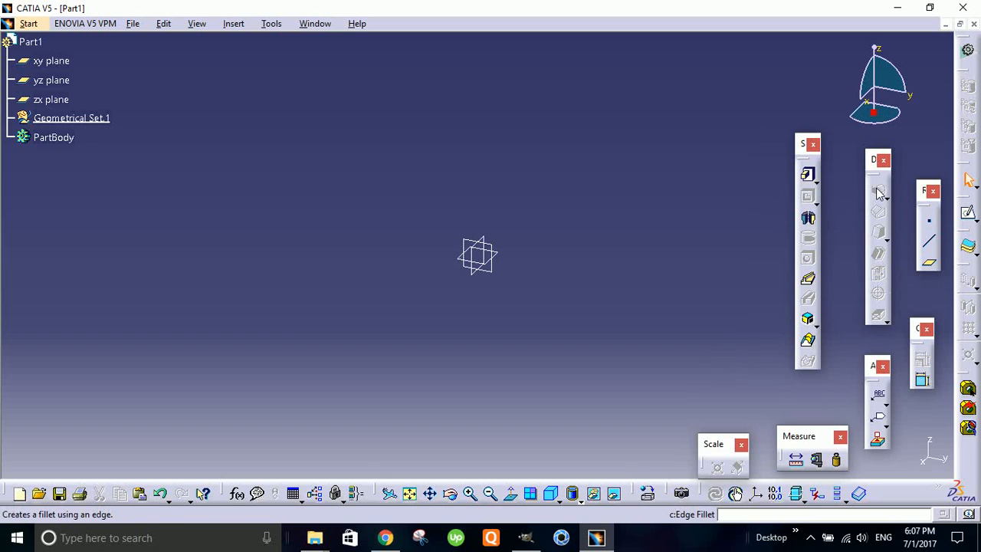
mouse_move(879, 190)
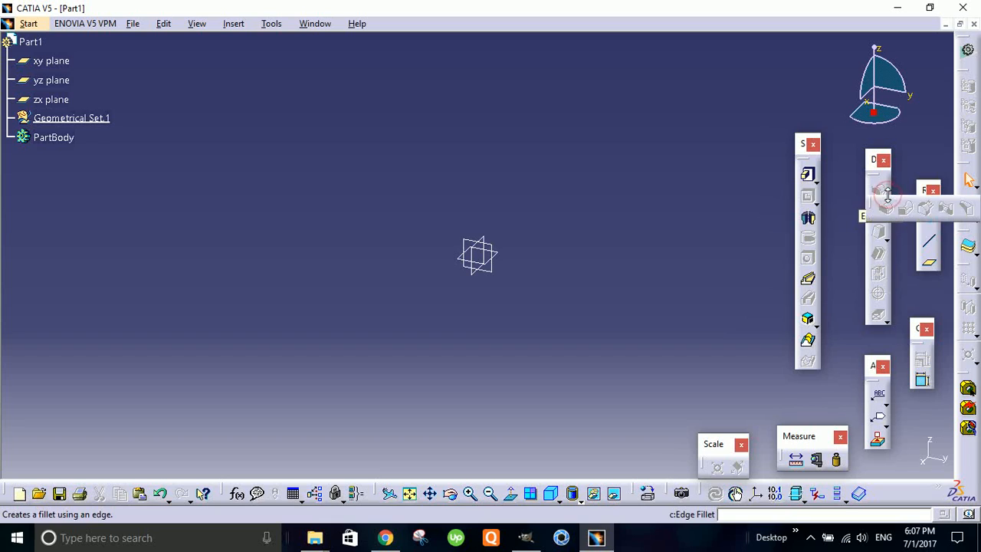
mouse_move(906, 208)
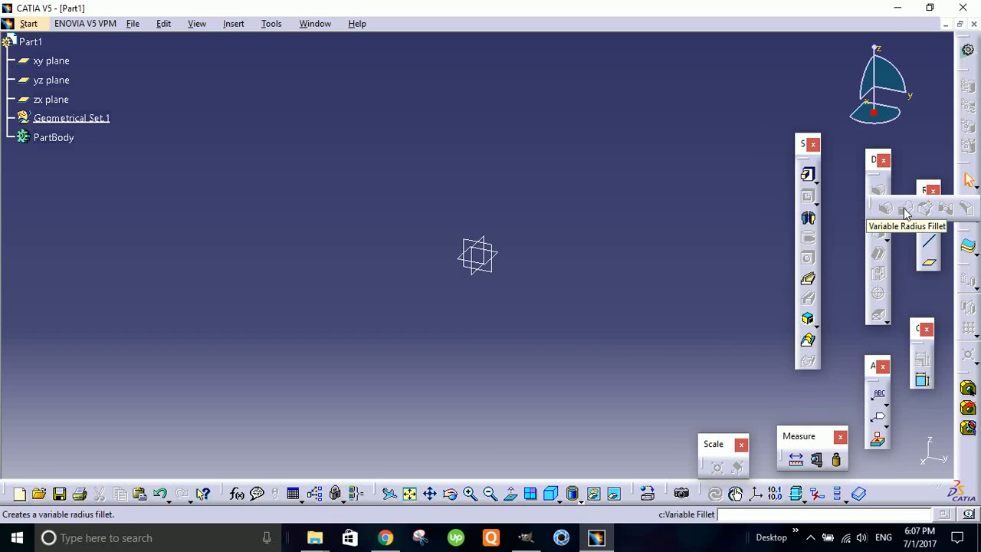
mouse_move(924, 213)
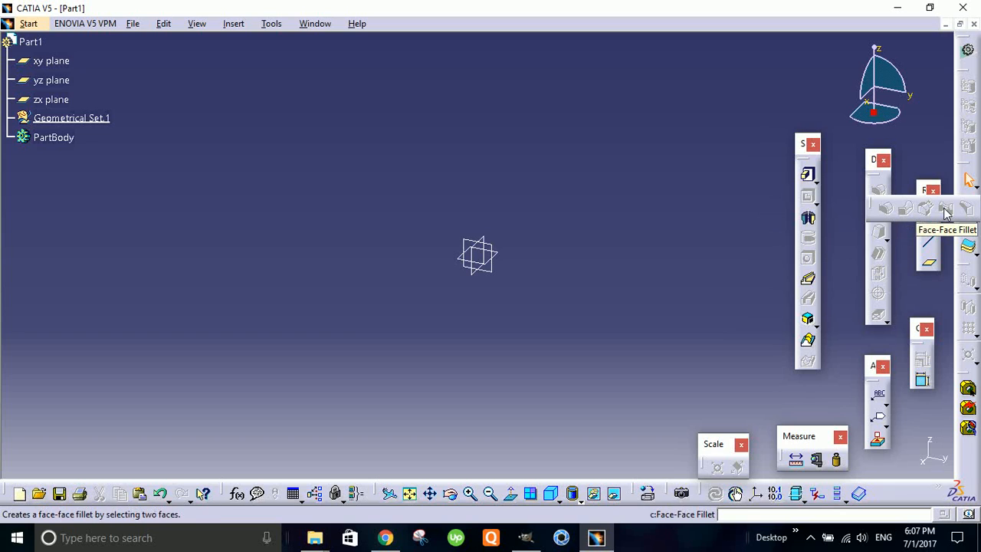
mouse_move(967, 209)
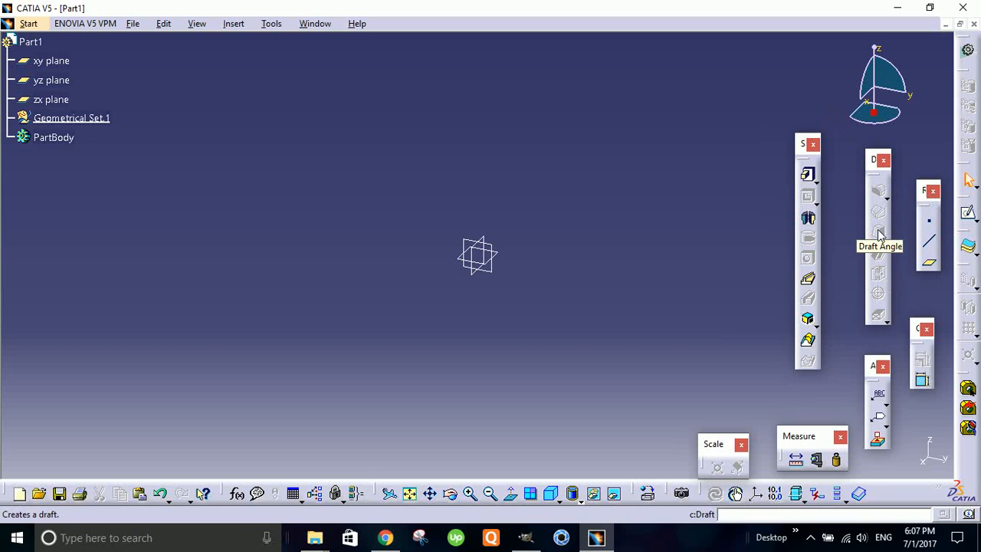
mouse_move(878, 256)
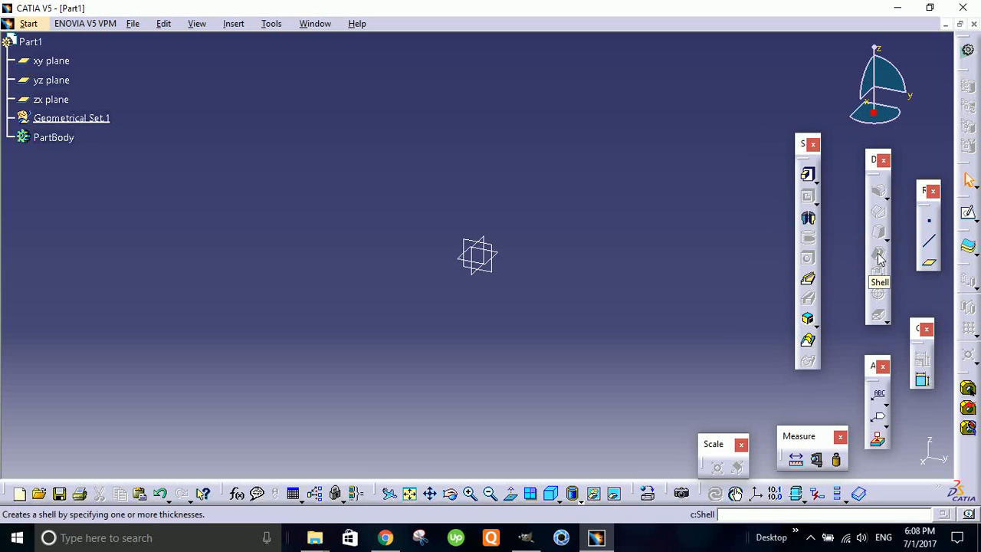
mouse_move(870, 299)
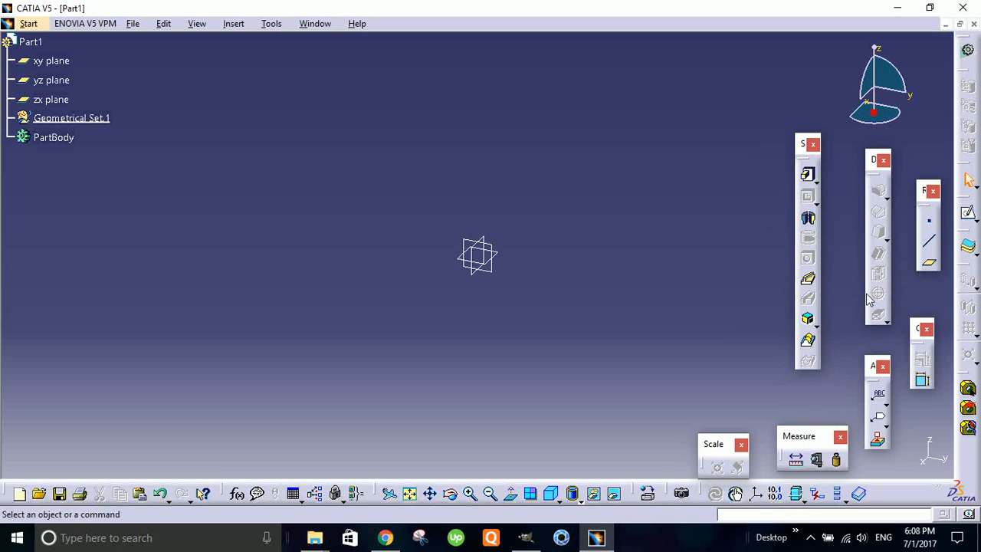
mouse_move(877, 294)
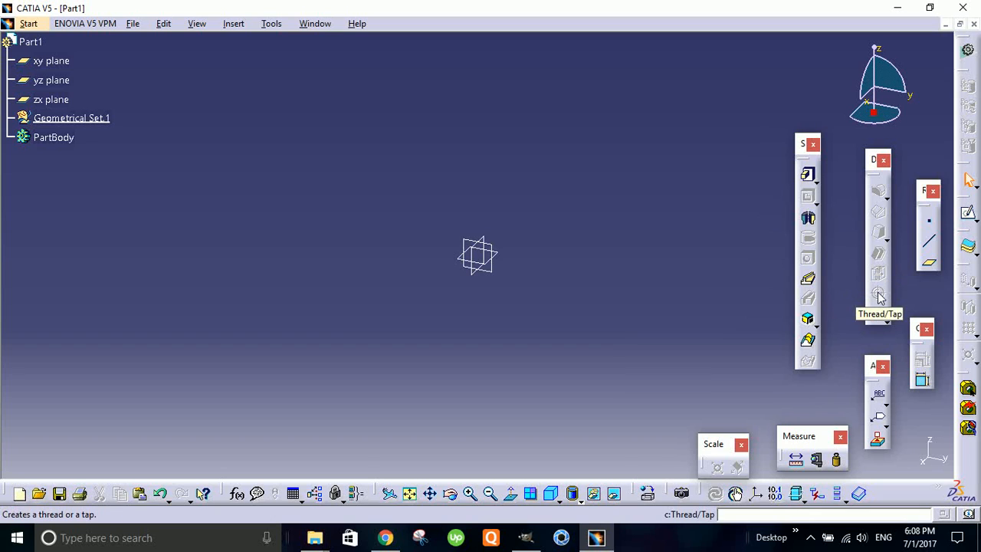
mouse_move(877, 315)
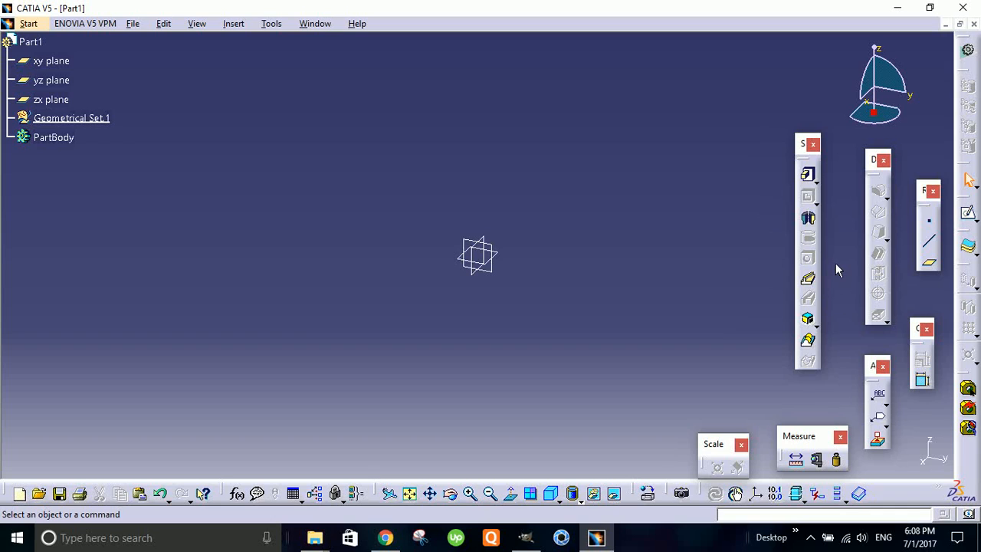
mouse_move(797, 460)
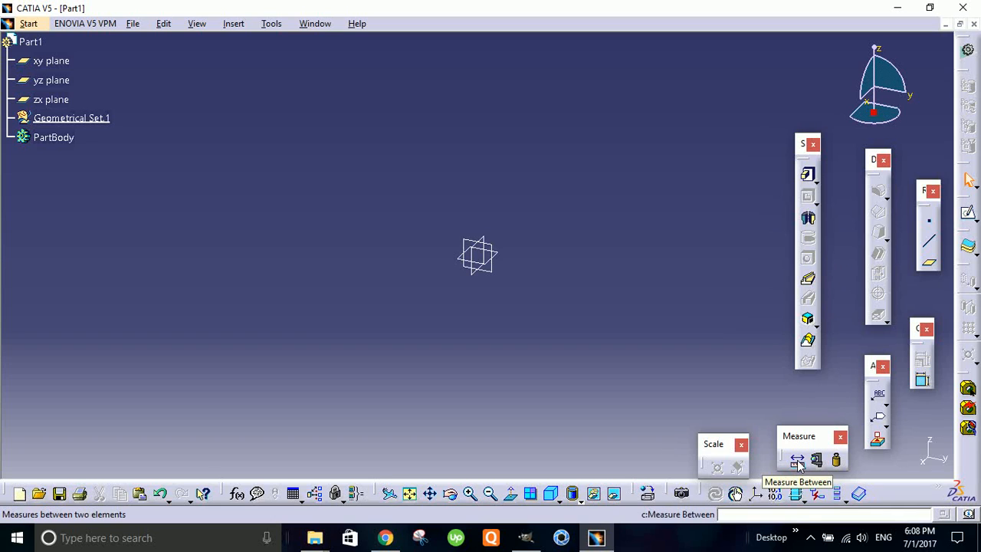
mouse_move(816, 460)
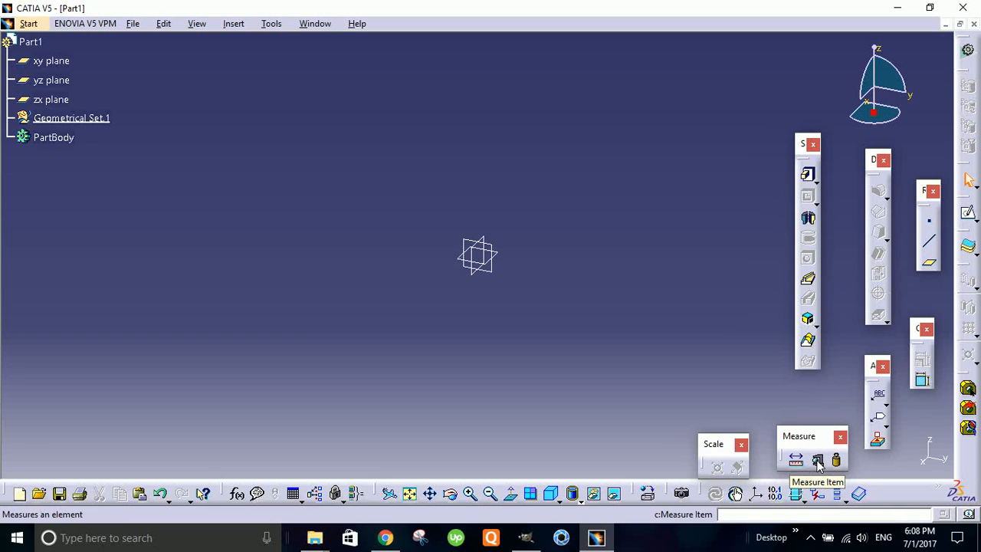
mouse_move(837, 460)
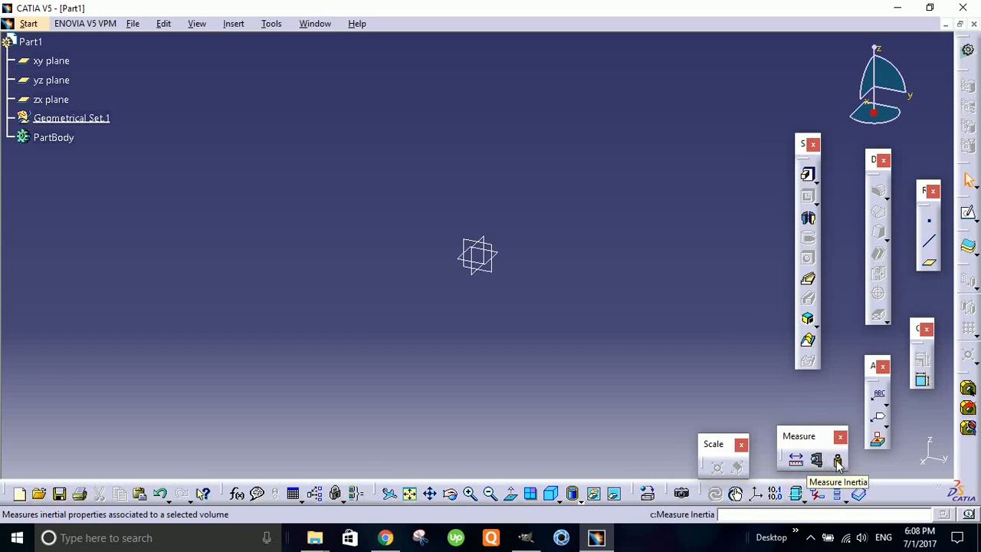
mouse_move(843, 411)
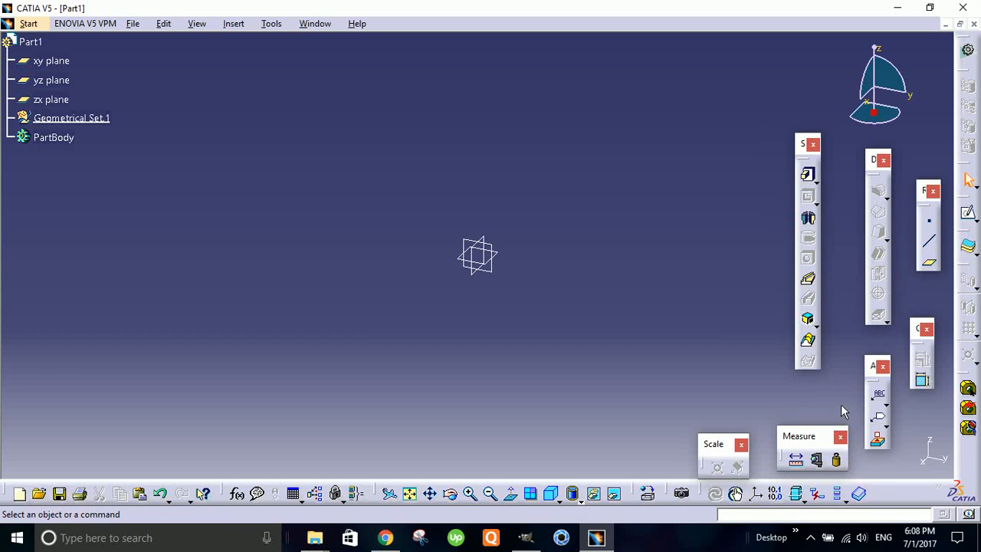
mouse_move(924, 284)
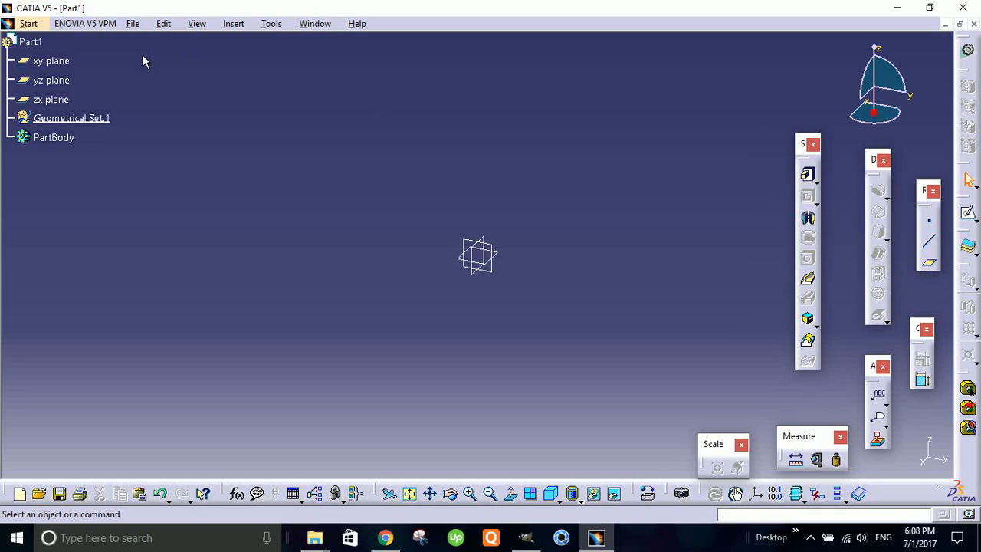
mouse_move(181, 61)
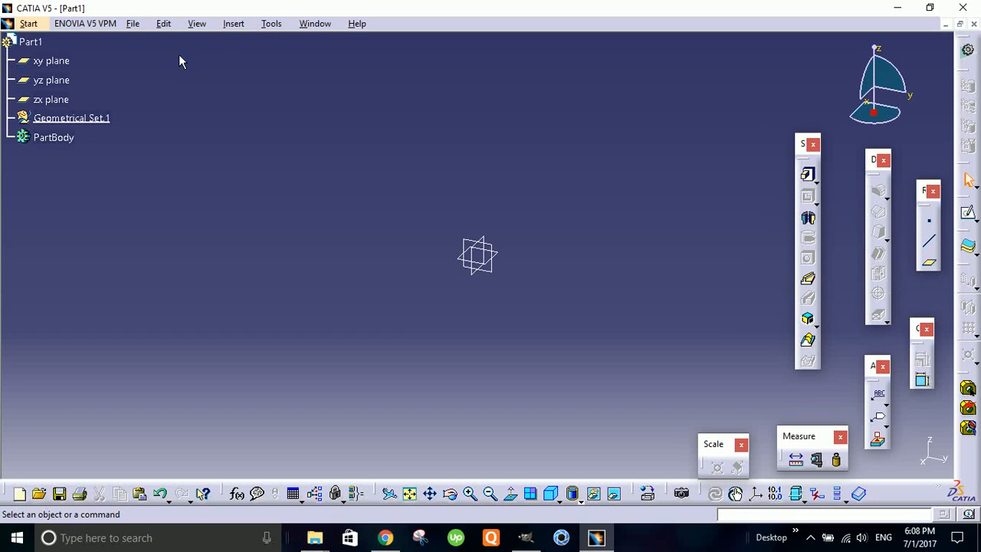
Review the File menu's New, Save and Save Management commands, then show the Edit menu's commands.
click(132, 23)
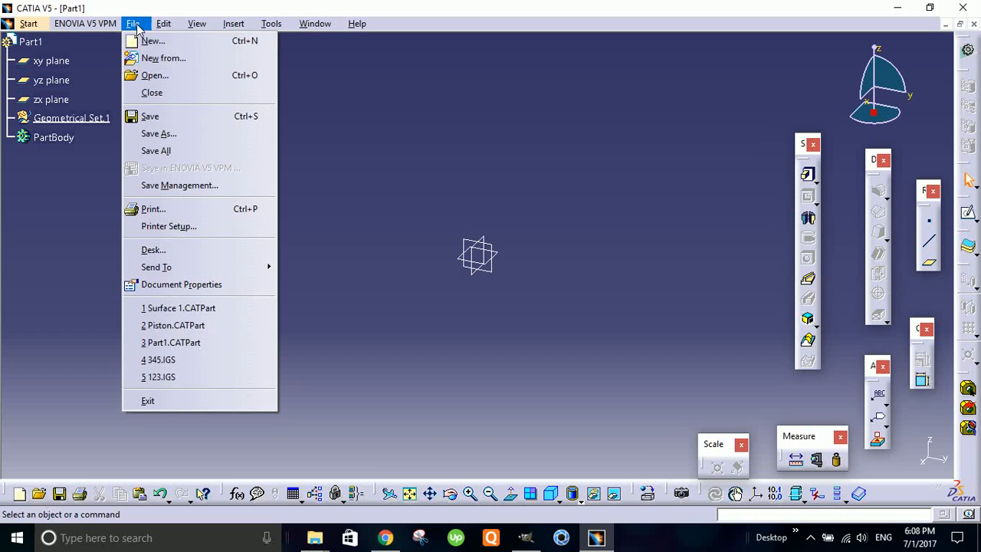
mouse_move(153, 40)
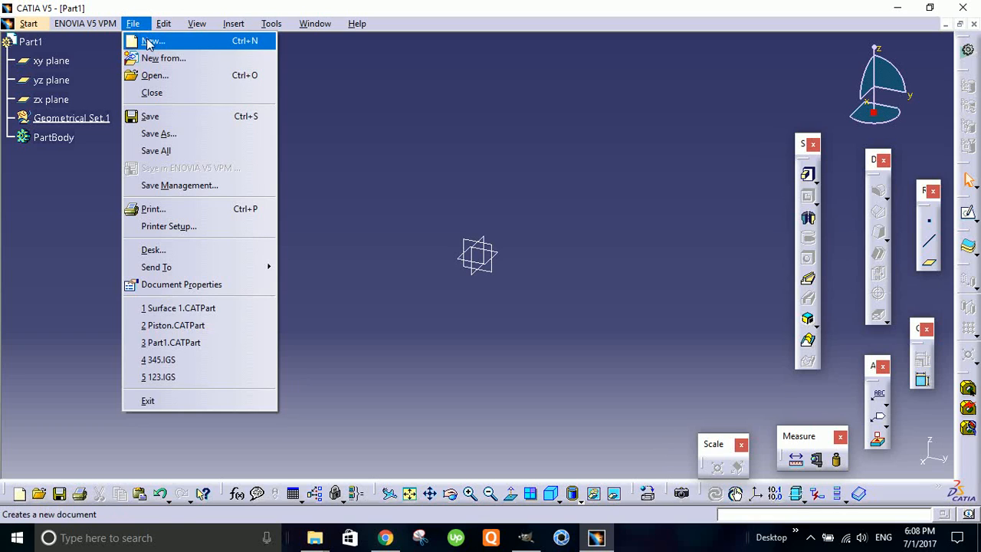
mouse_move(159, 116)
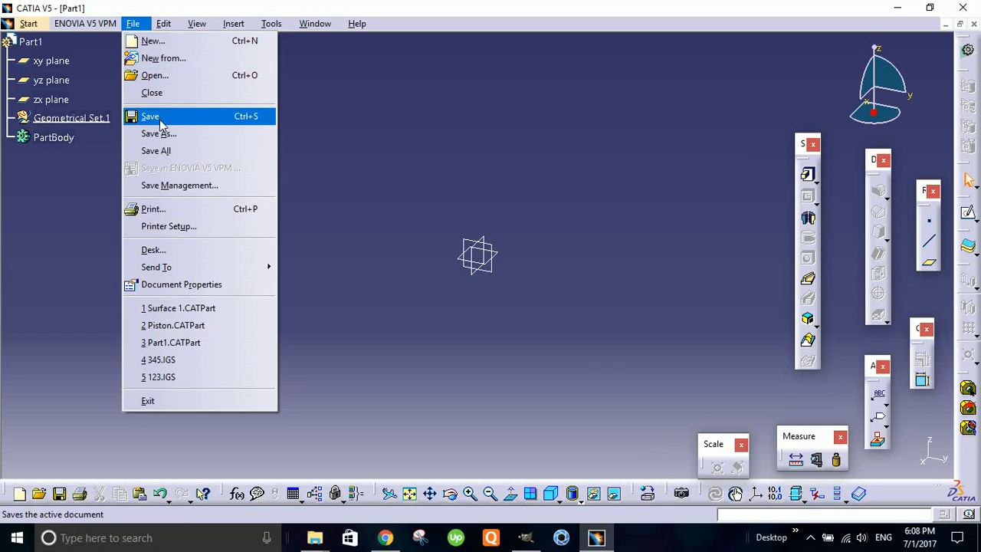
mouse_move(180, 185)
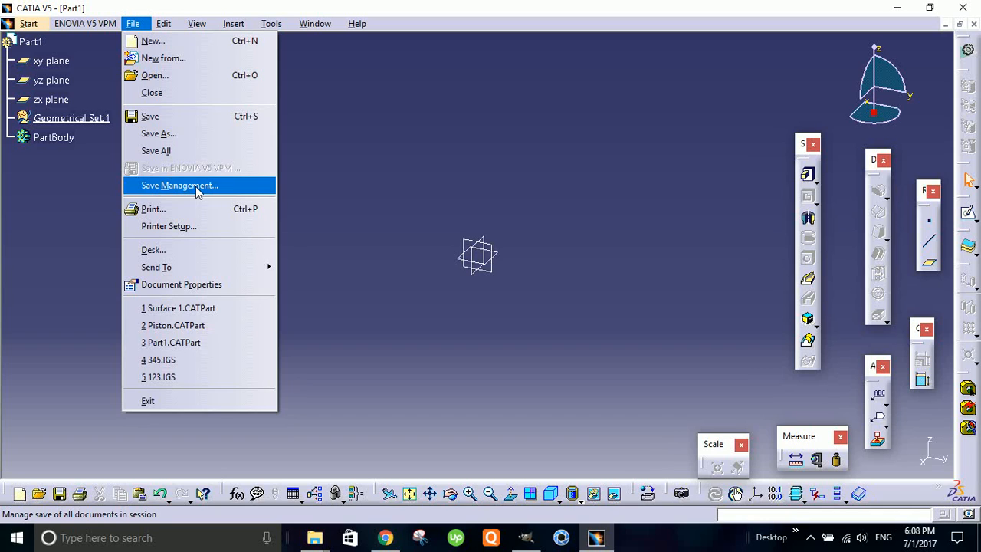
click(163, 23)
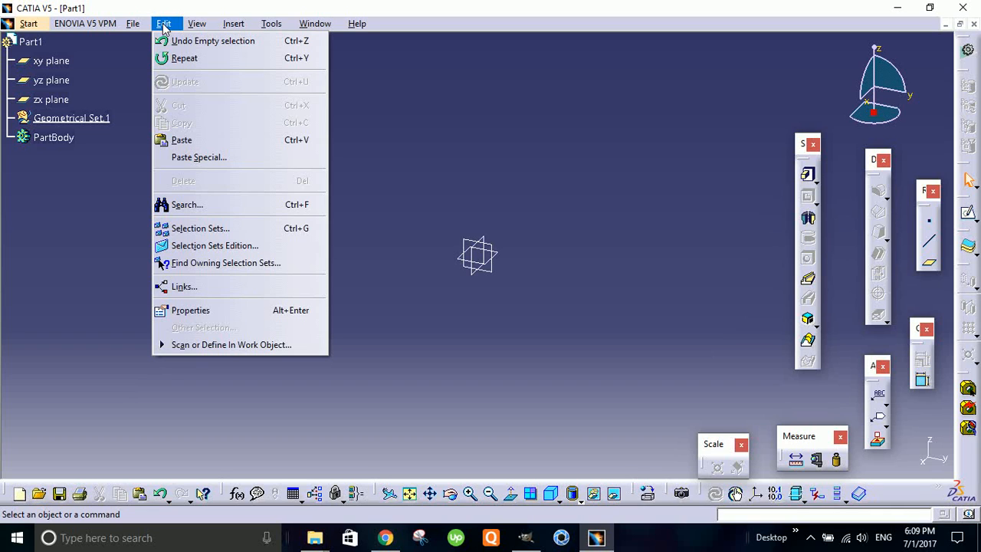
Show the View menu's display options such as Geometry, Compass, Fit All and Ground.
click(197, 23)
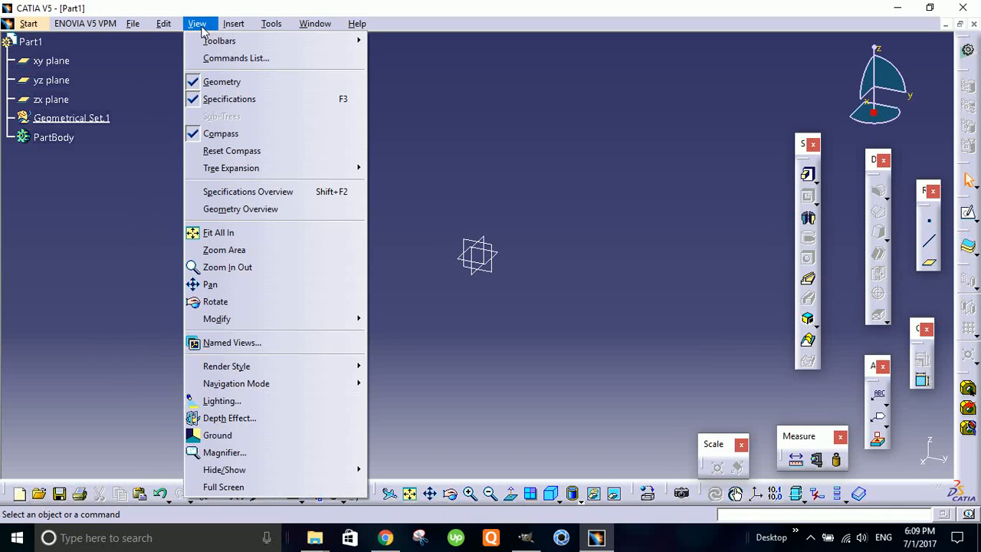
mouse_move(217, 434)
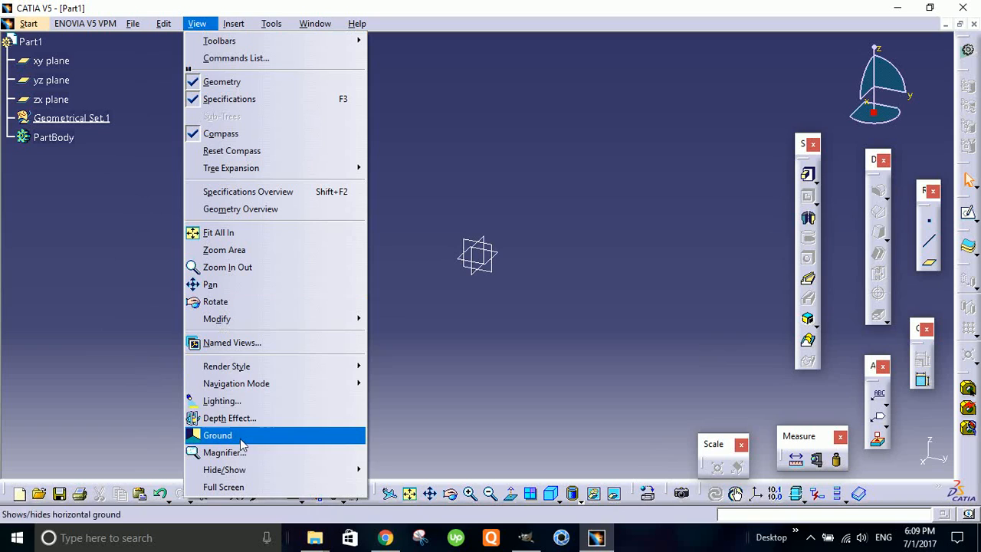
mouse_move(230, 418)
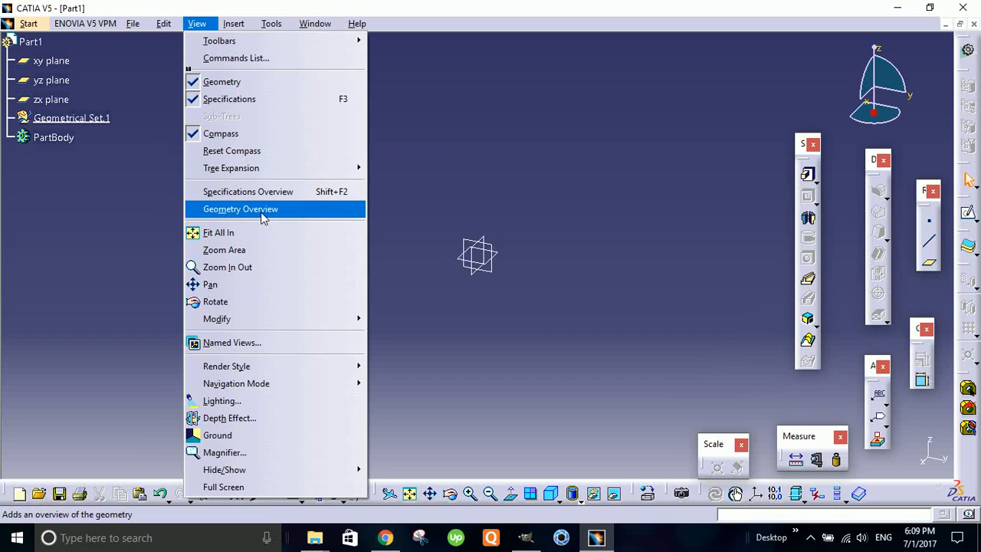
Show the Insert menu's bodies, sketcher and sketch-based, transformation and dress-up feature categories.
click(234, 23)
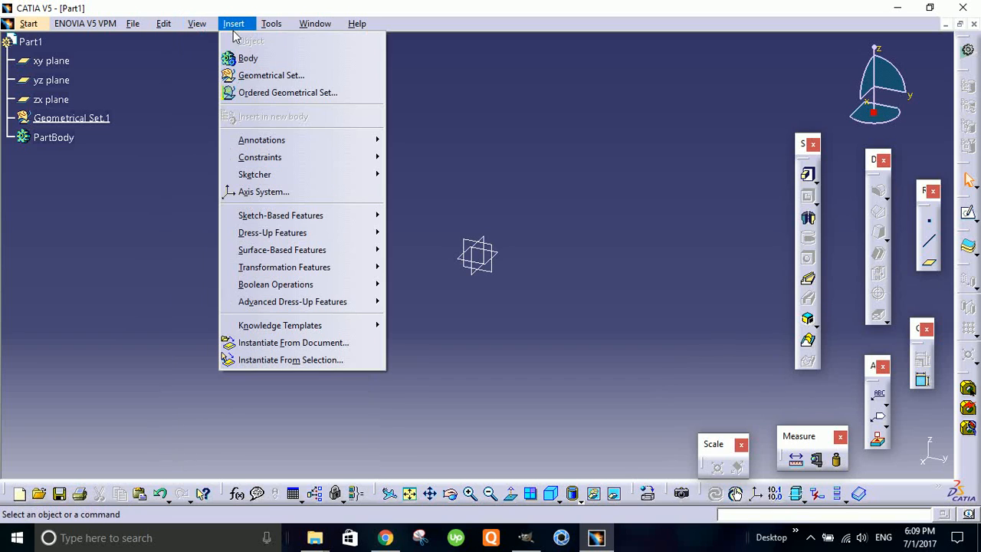
mouse_move(248, 58)
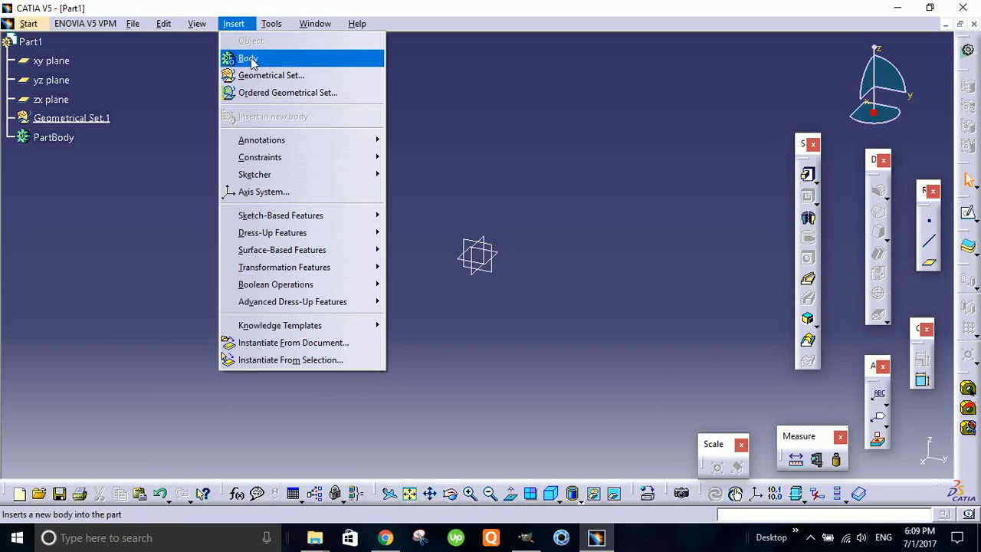
mouse_move(271, 75)
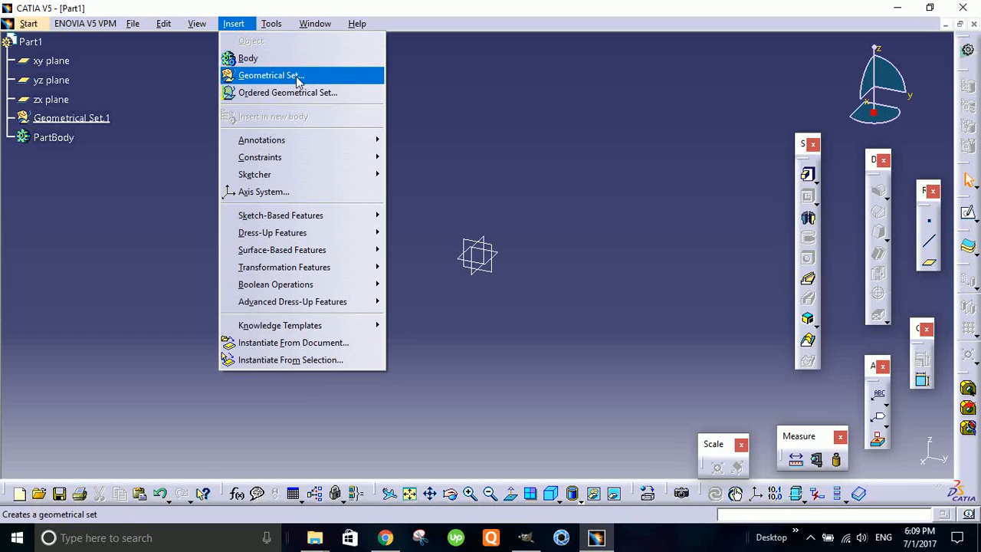
mouse_move(261, 140)
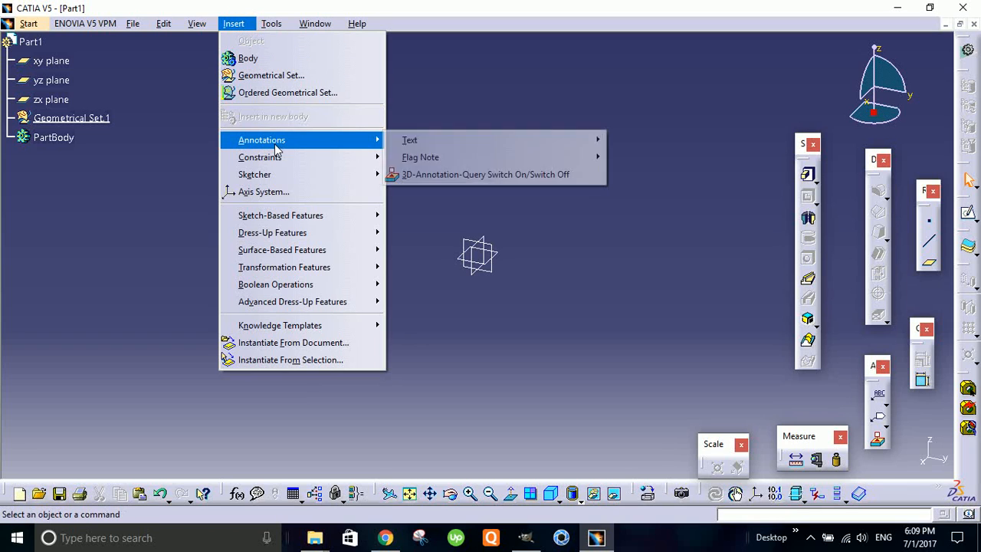
mouse_move(260, 157)
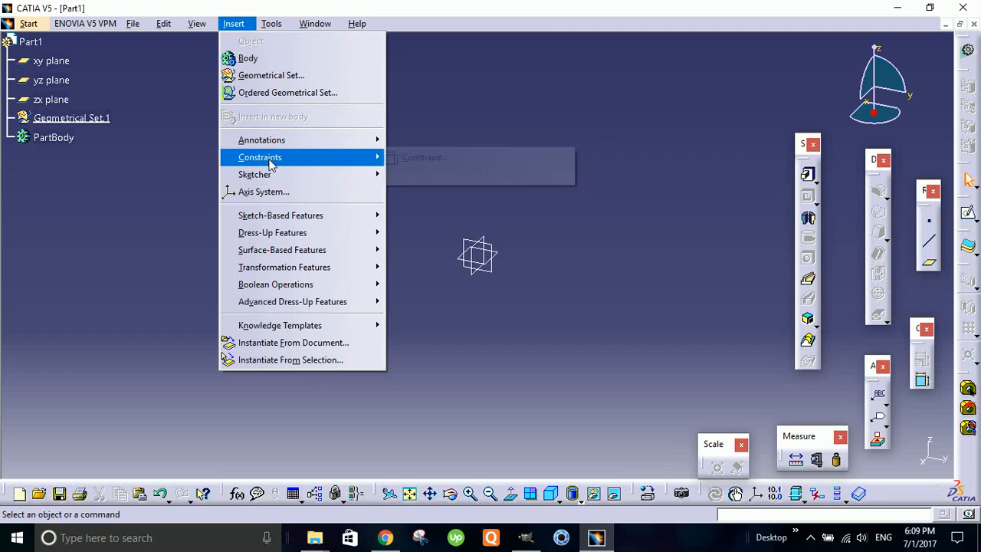
mouse_move(280, 215)
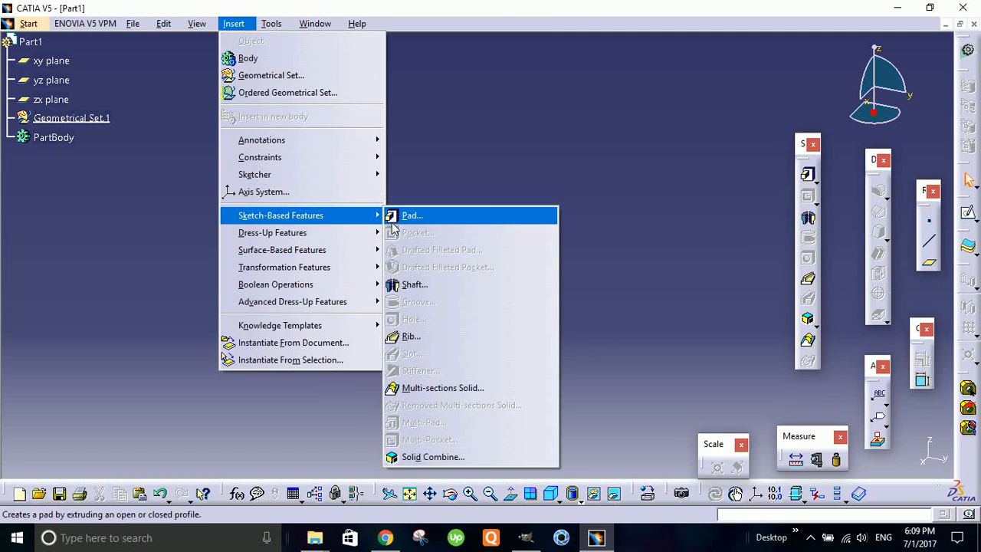
mouse_move(414, 284)
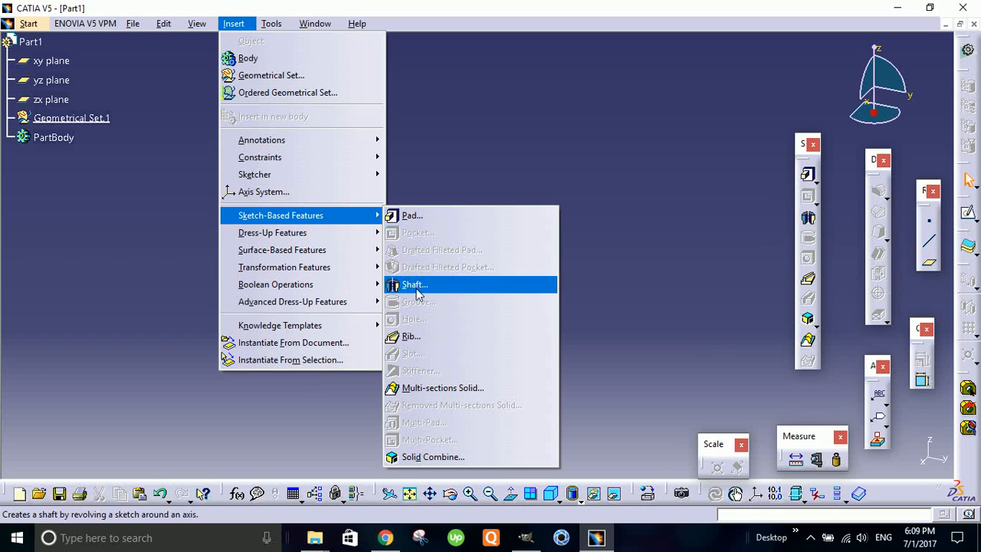
mouse_move(442, 387)
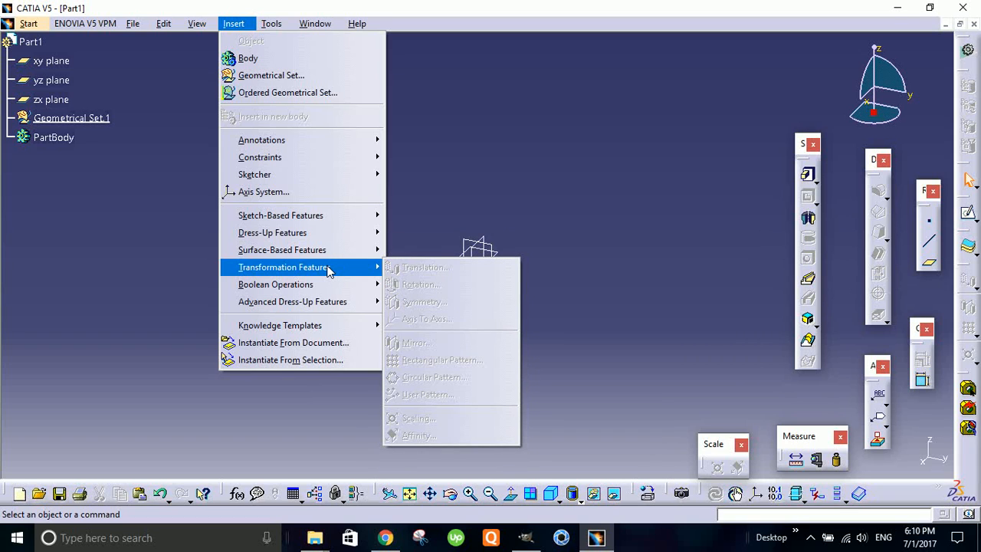
mouse_move(276, 284)
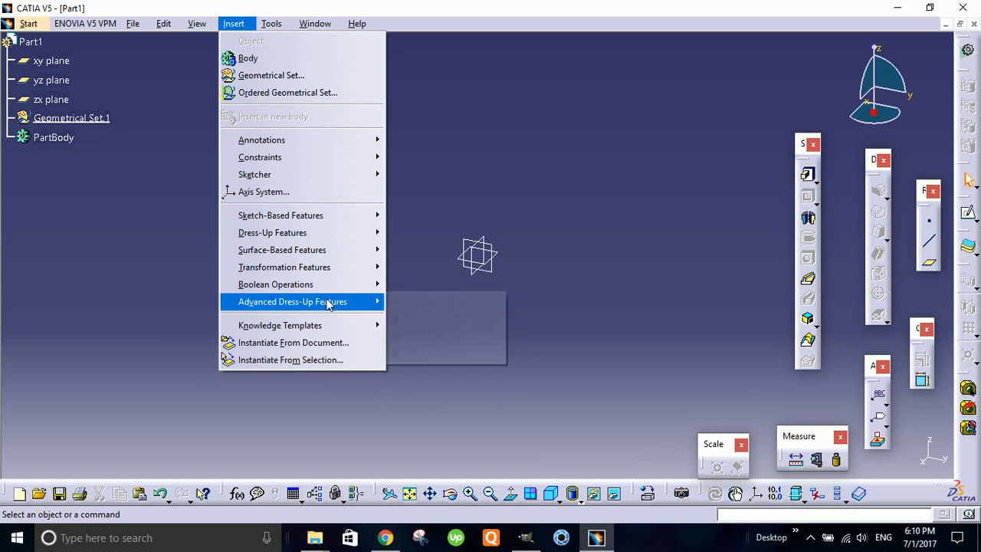
mouse_move(280, 215)
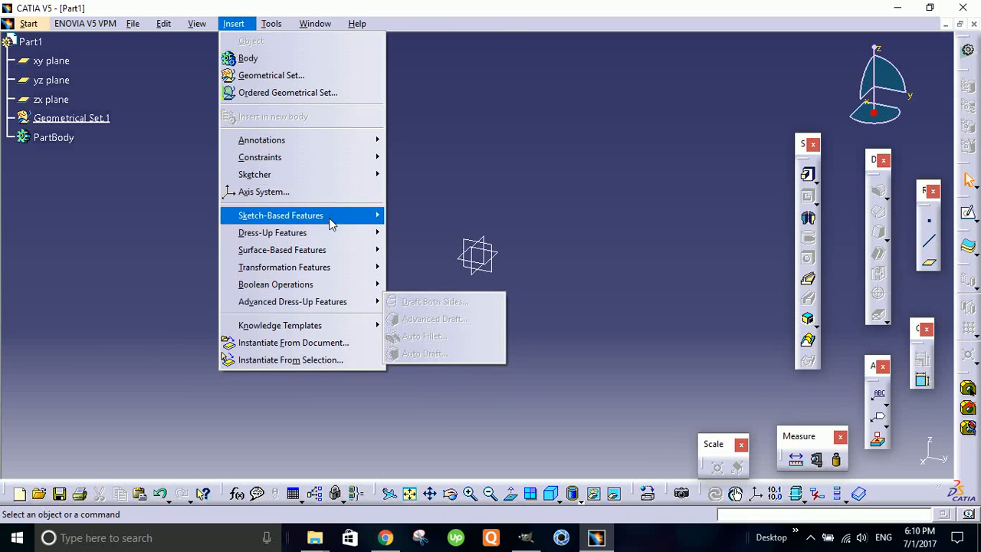
Browse the Tools and Window menus, then dismiss them to return to the empty Part1 workspace.
click(270, 23)
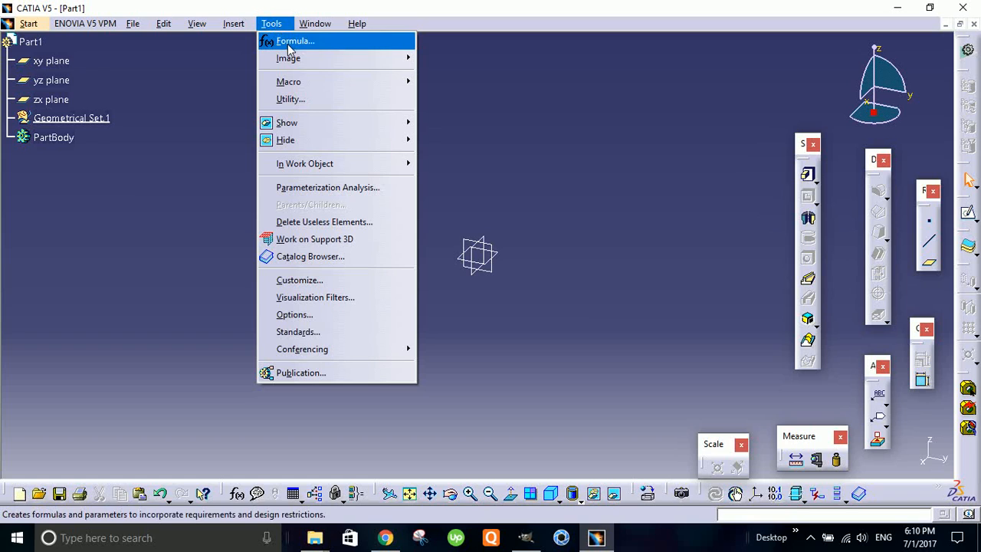
mouse_move(288, 58)
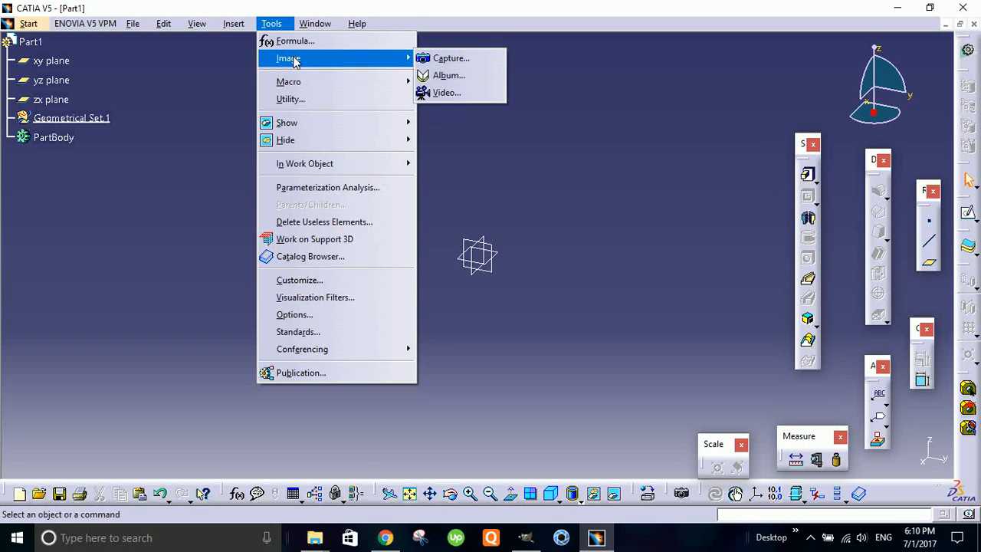
mouse_move(291, 76)
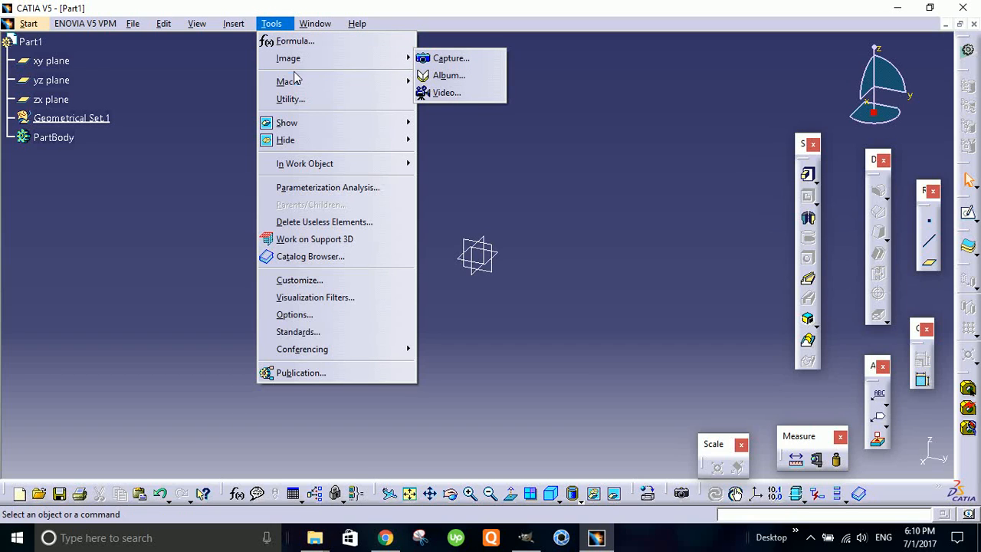
mouse_move(291, 99)
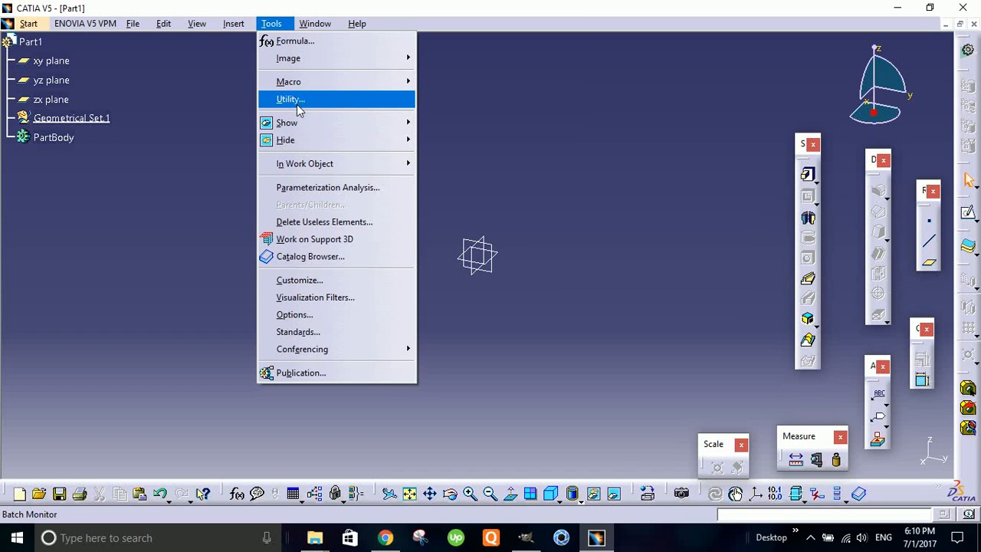
mouse_move(310, 331)
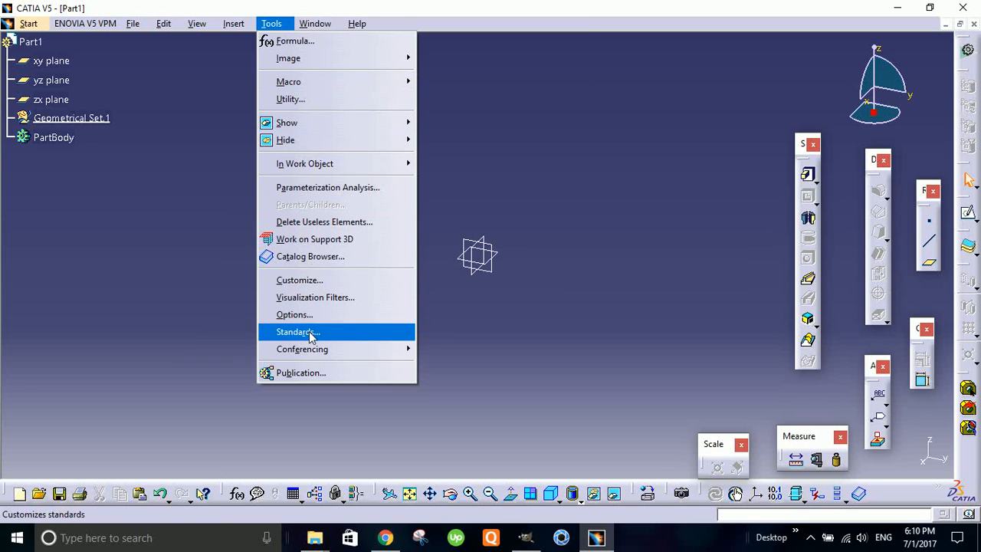
mouse_move(300, 280)
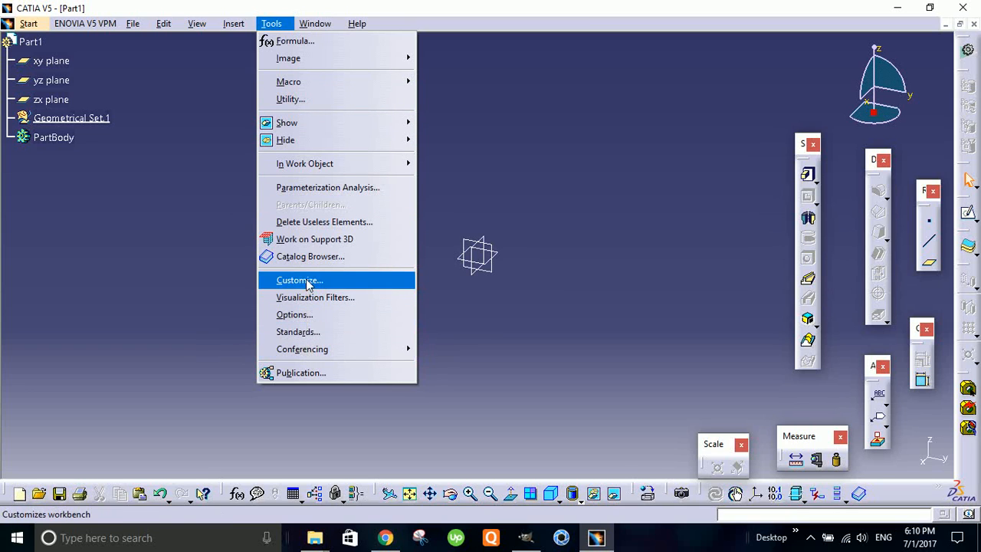
click(315, 23)
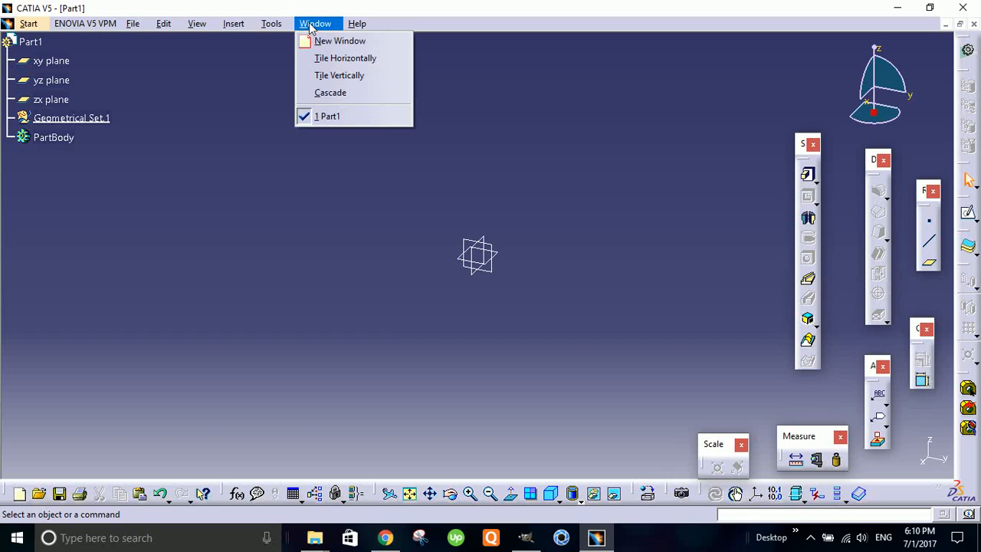
click(349, 218)
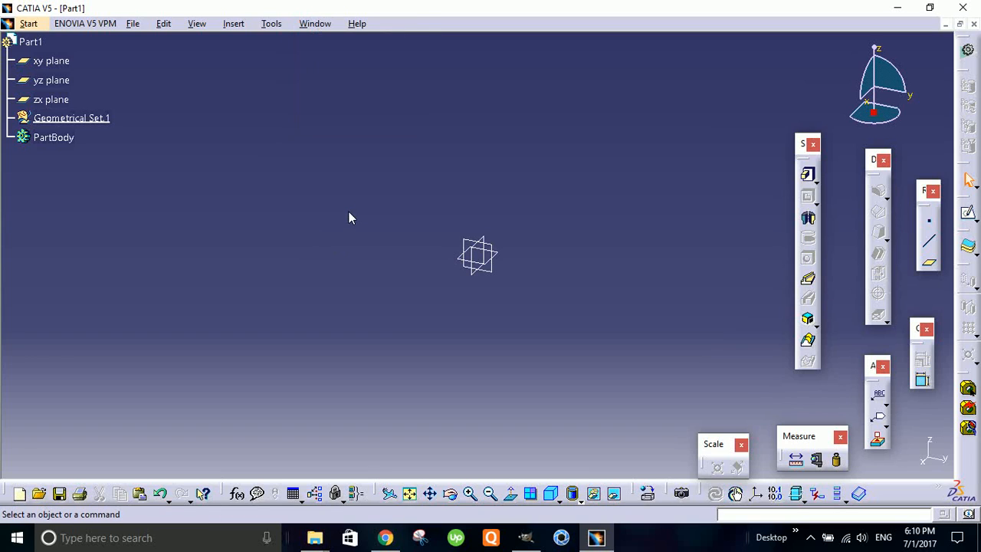
mouse_move(531, 143)
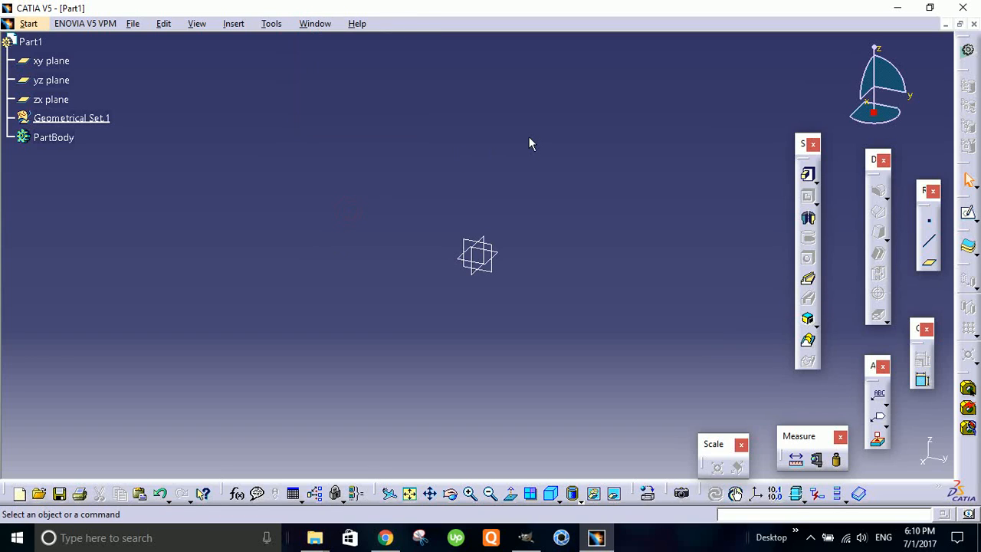